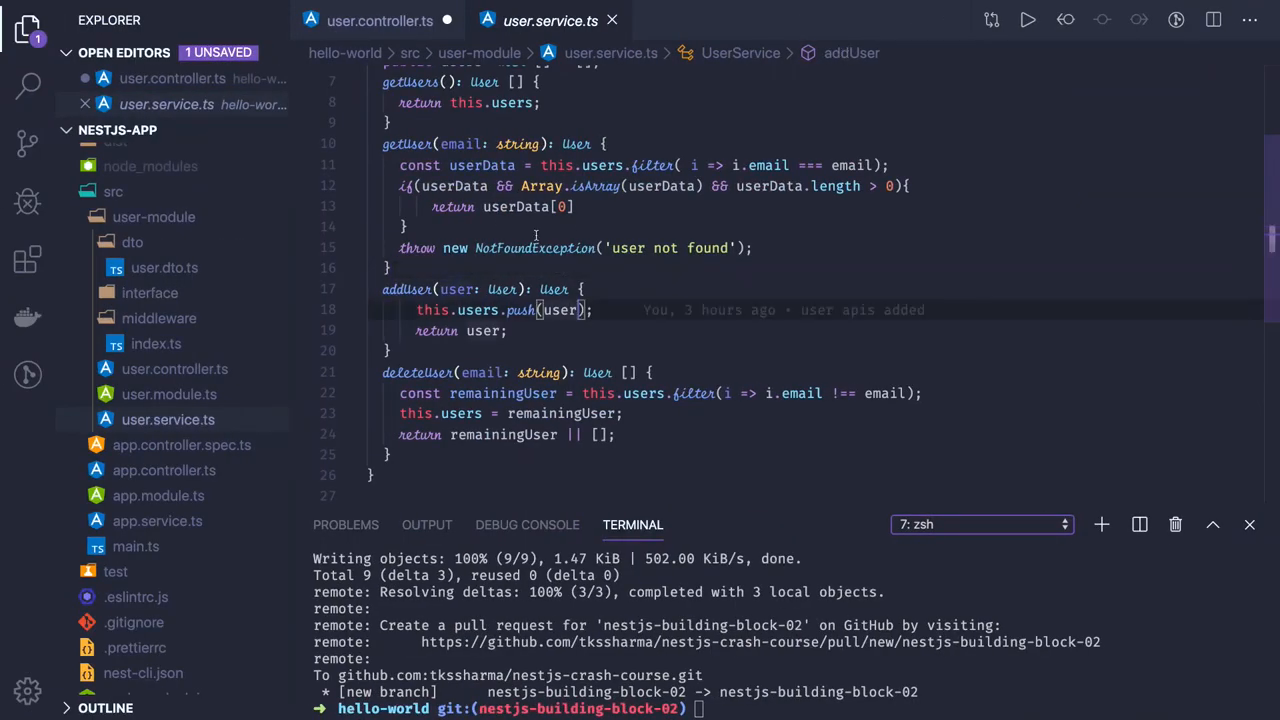
Step: Collapse the middleware folder and create a new 'filter' folder inside user-module
scroll(up, 3)
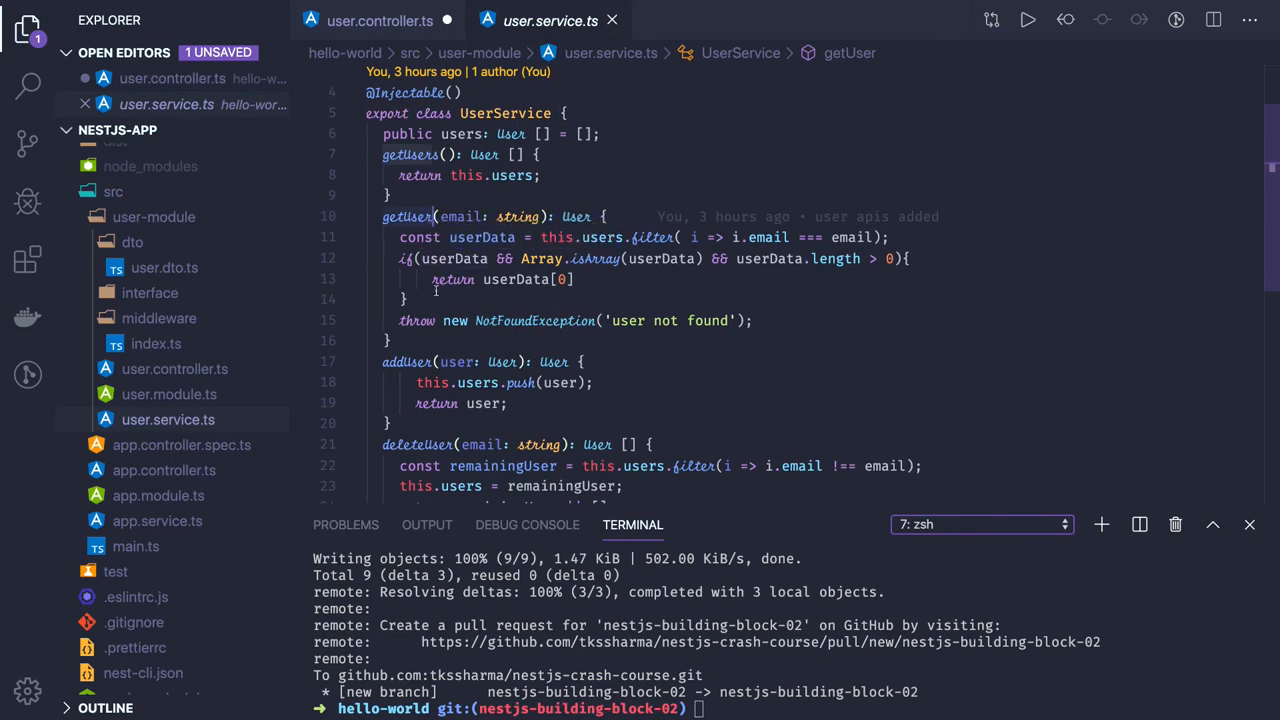
click(538, 320)
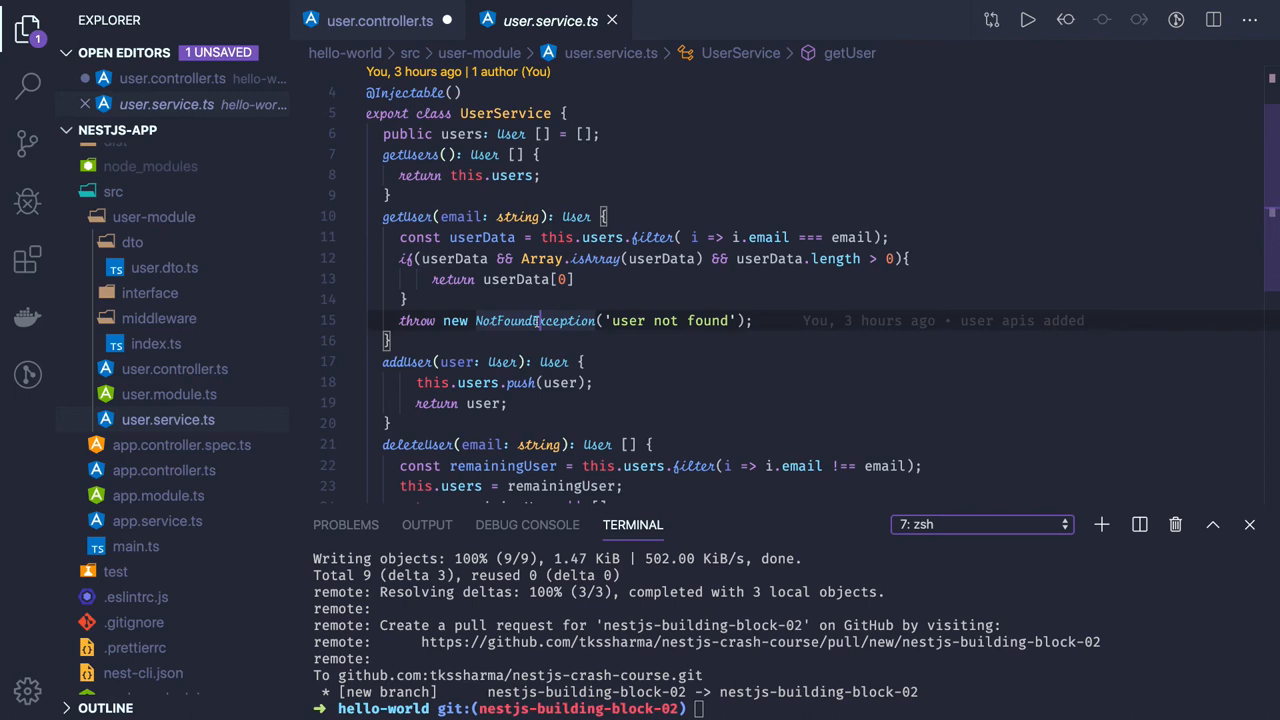
mouse_move(640, 326)
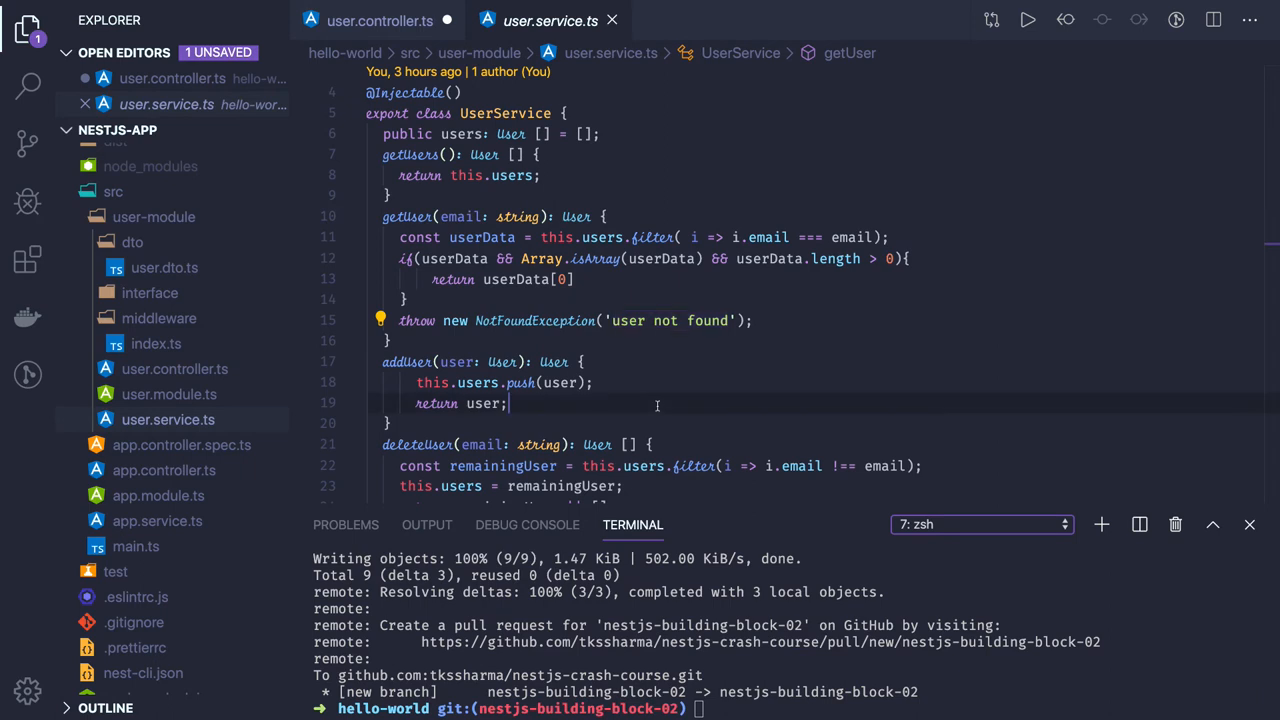
scroll(up, 3)
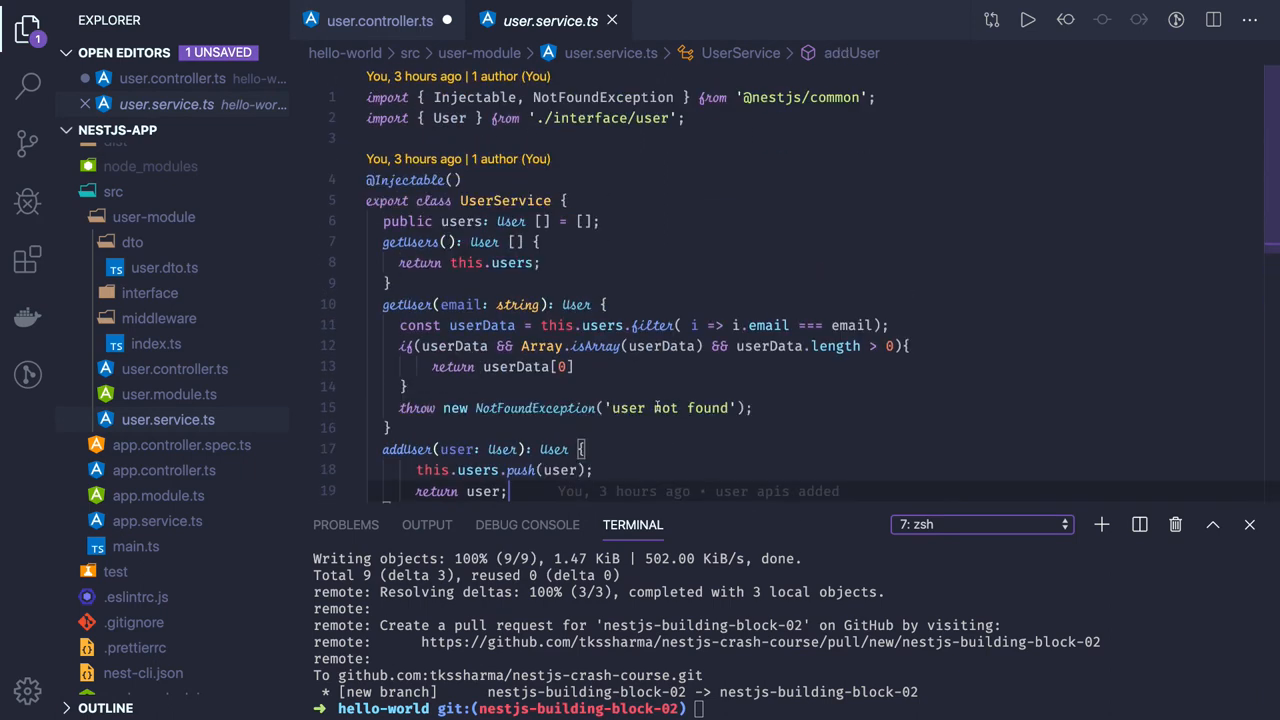
mouse_move(650, 405)
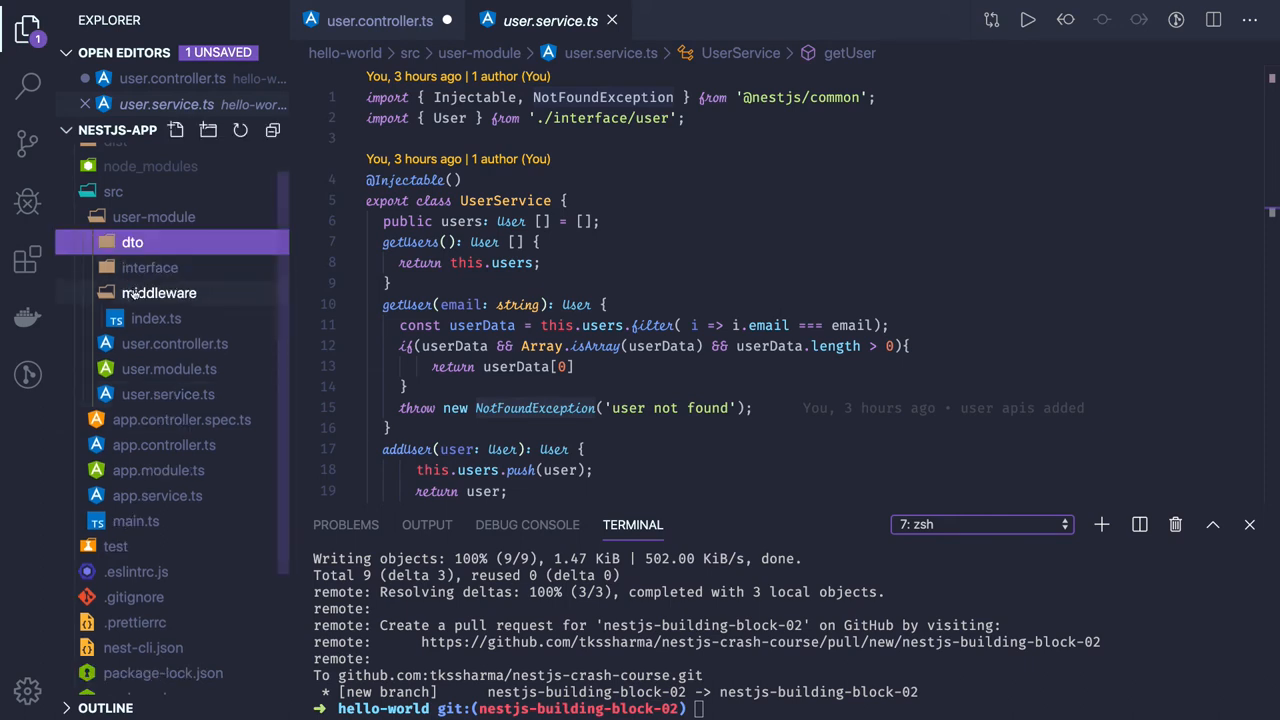
click(159, 292)
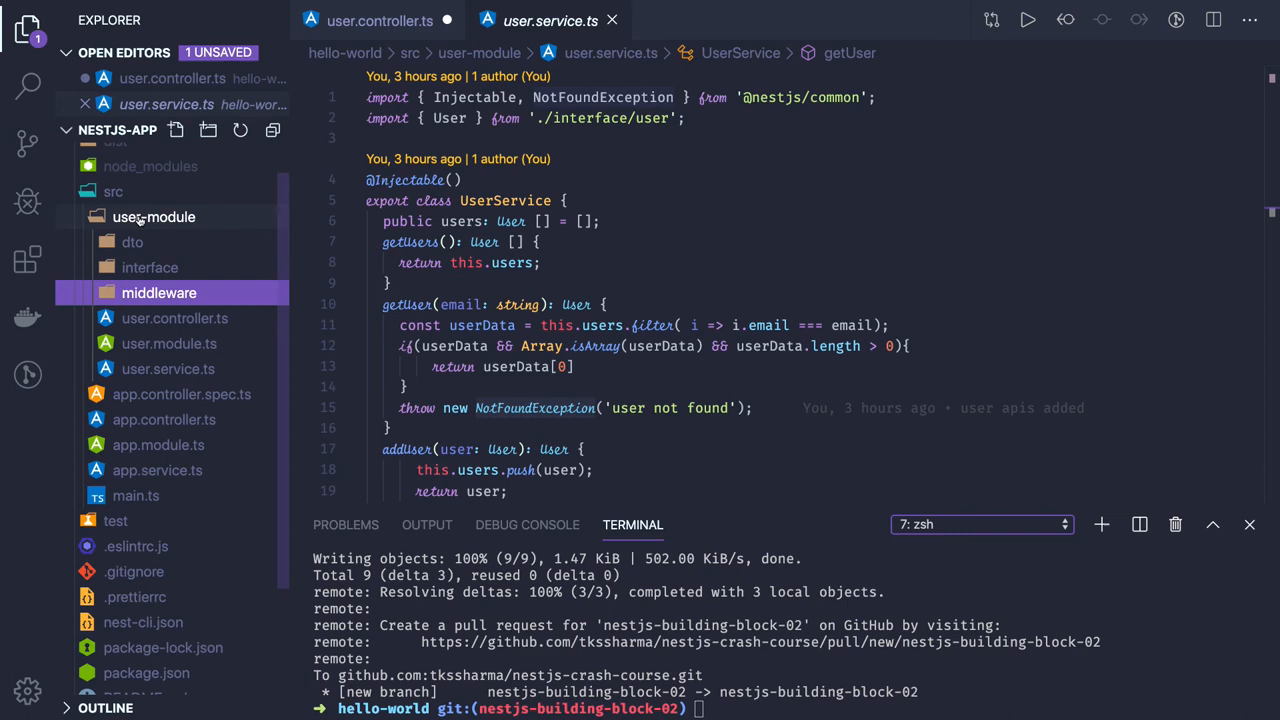
right_click(154, 216)
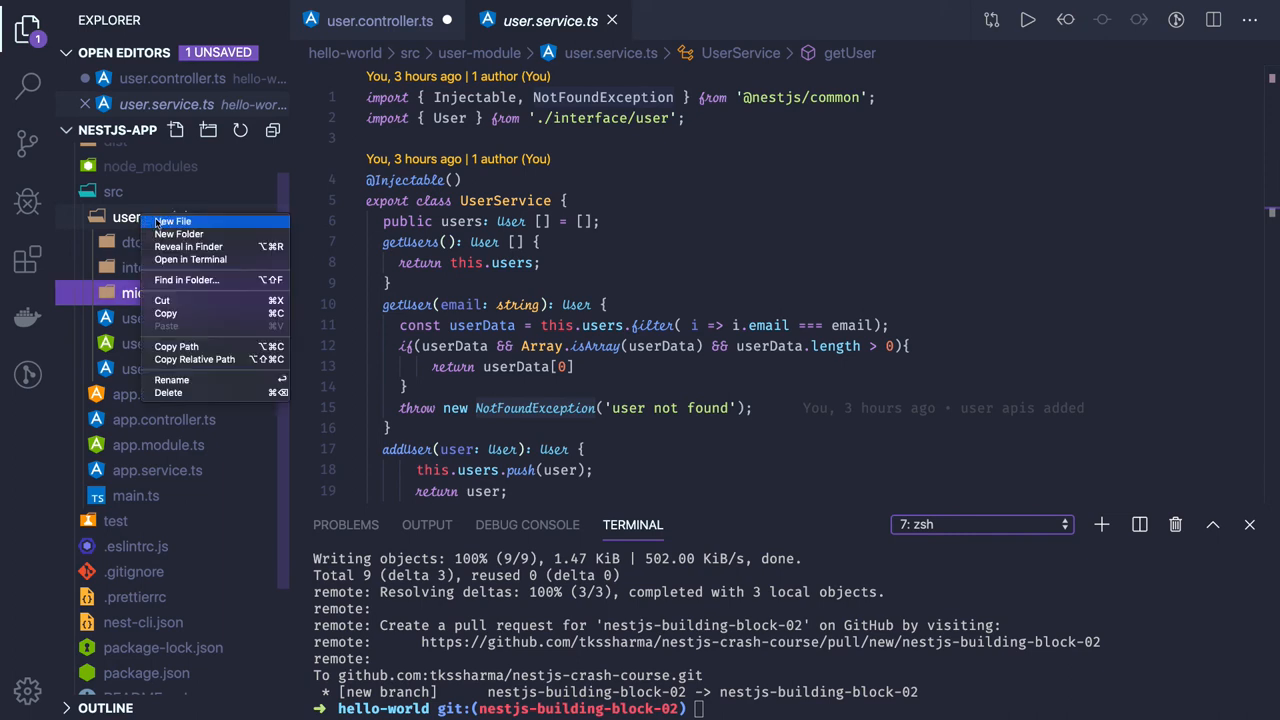
click(172, 221)
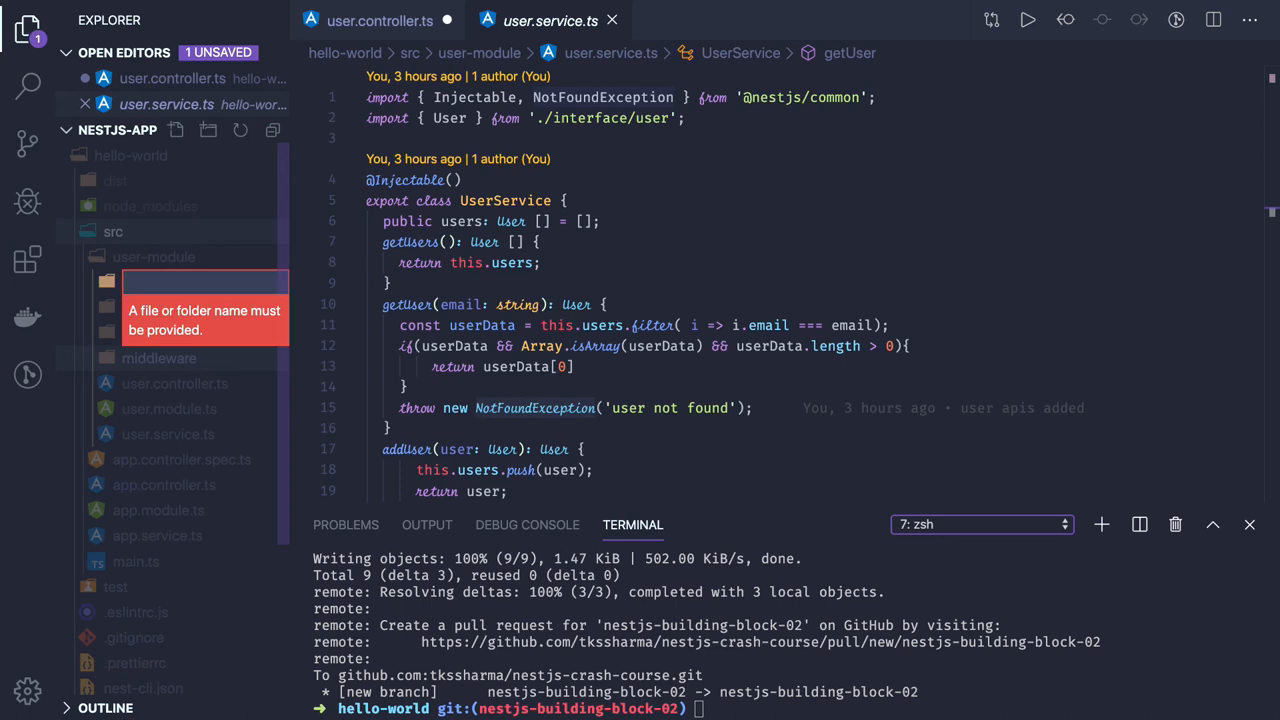
text(filter)
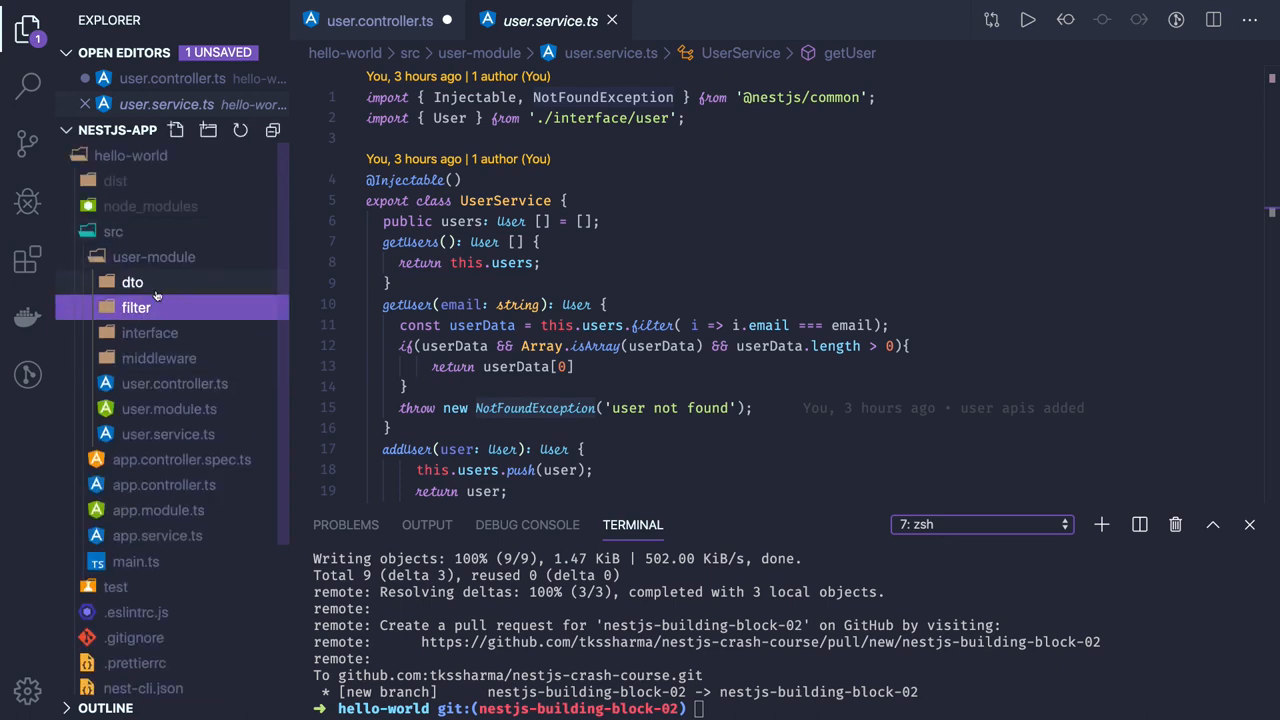
click(176, 130)
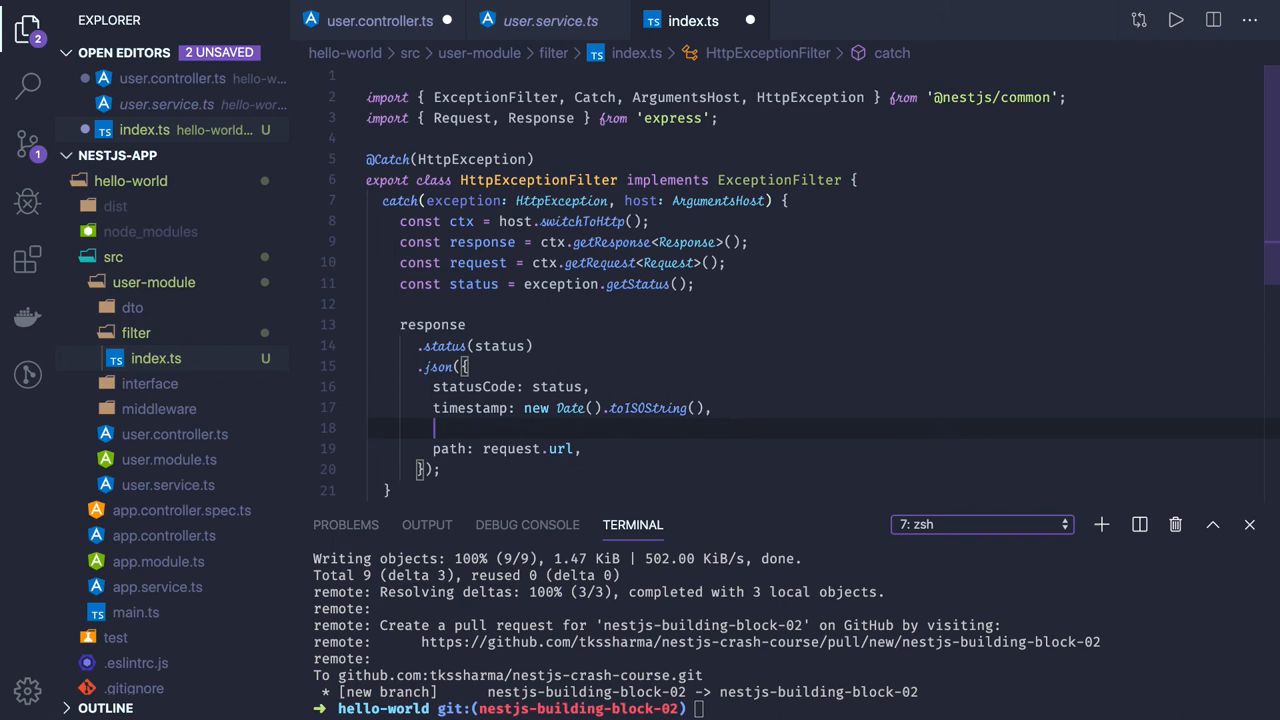
Step: Add a '// anything...' comment about extra fields inside the filter's .json response and save index.ts
text(// anything you can add in)
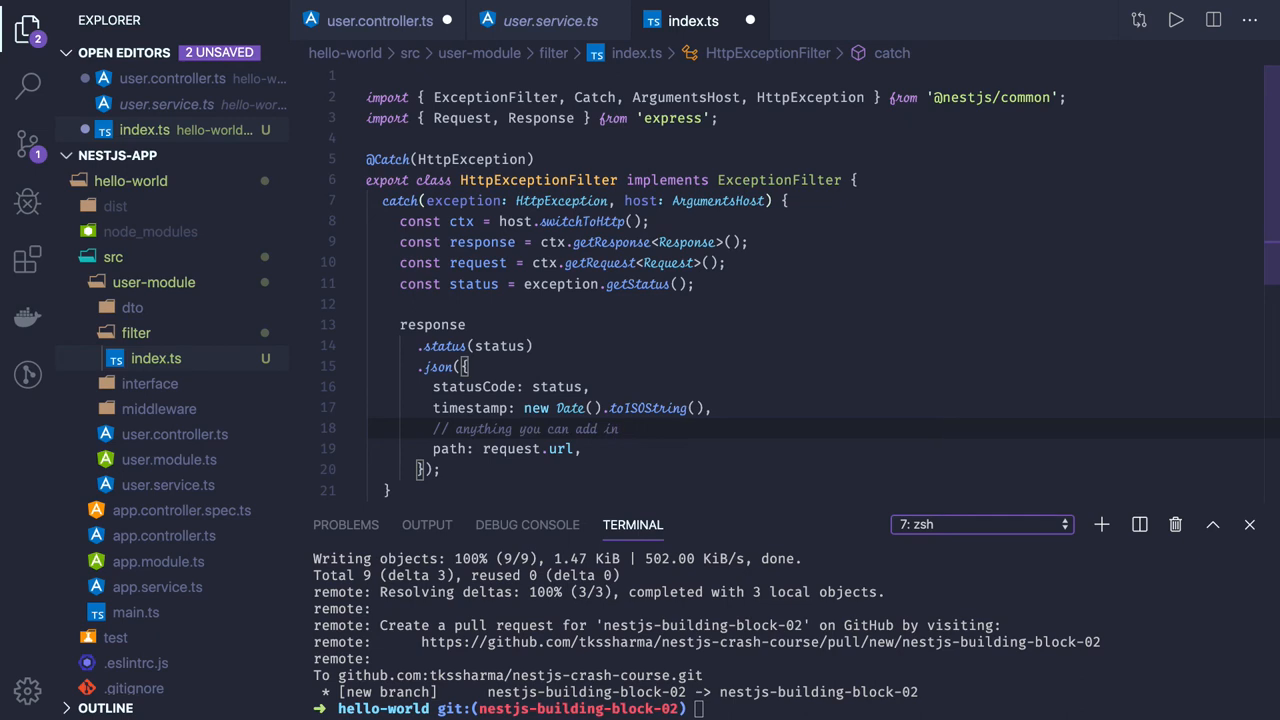
text(wrr response)
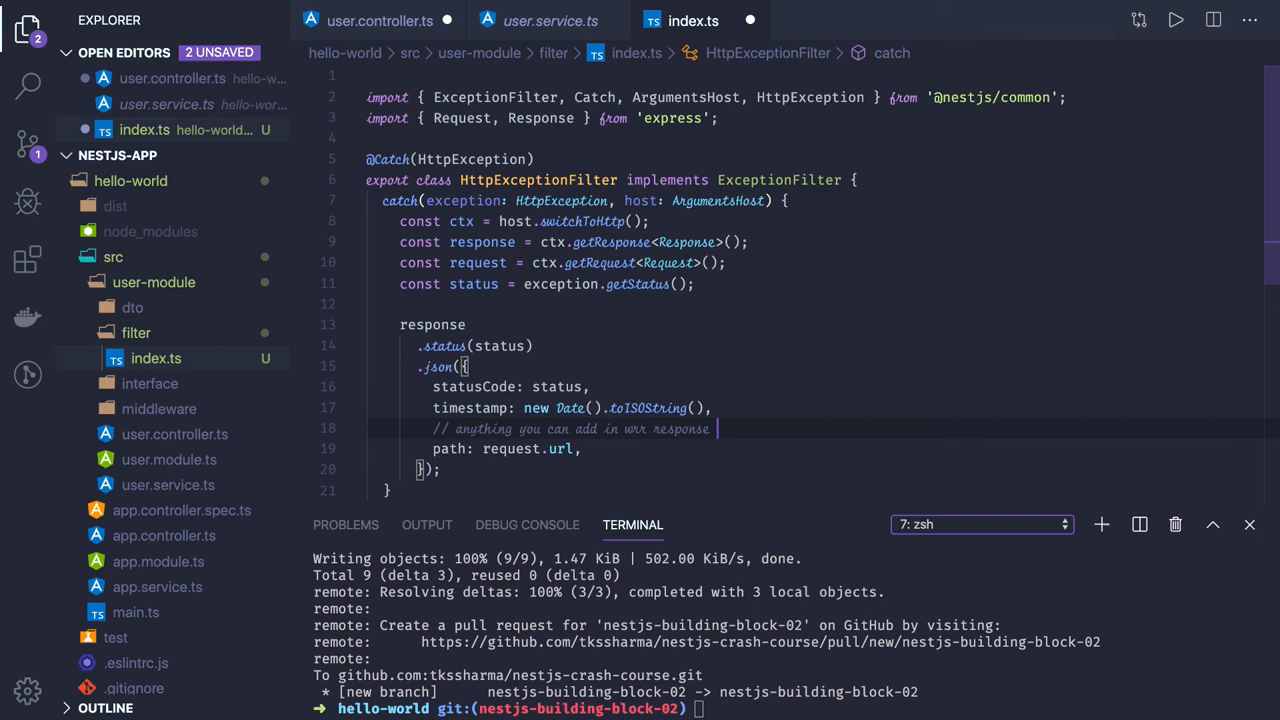
mouse_move(641, 328)
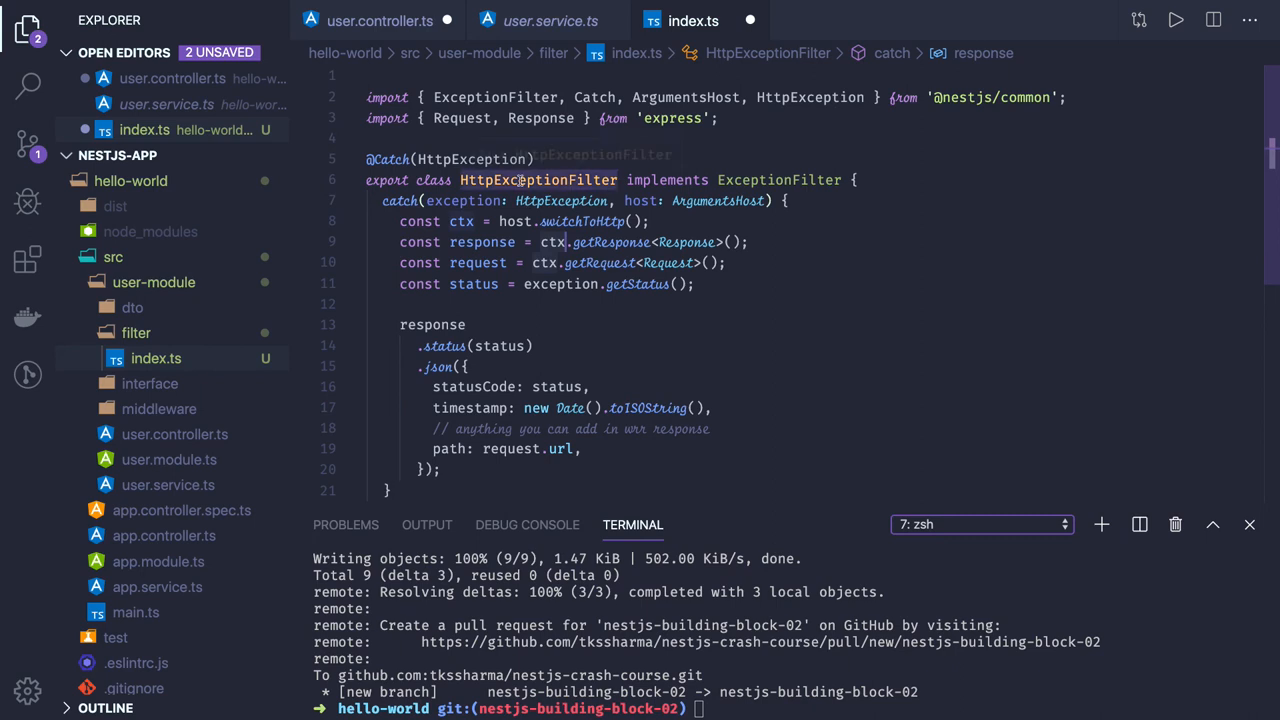
click(463, 221)
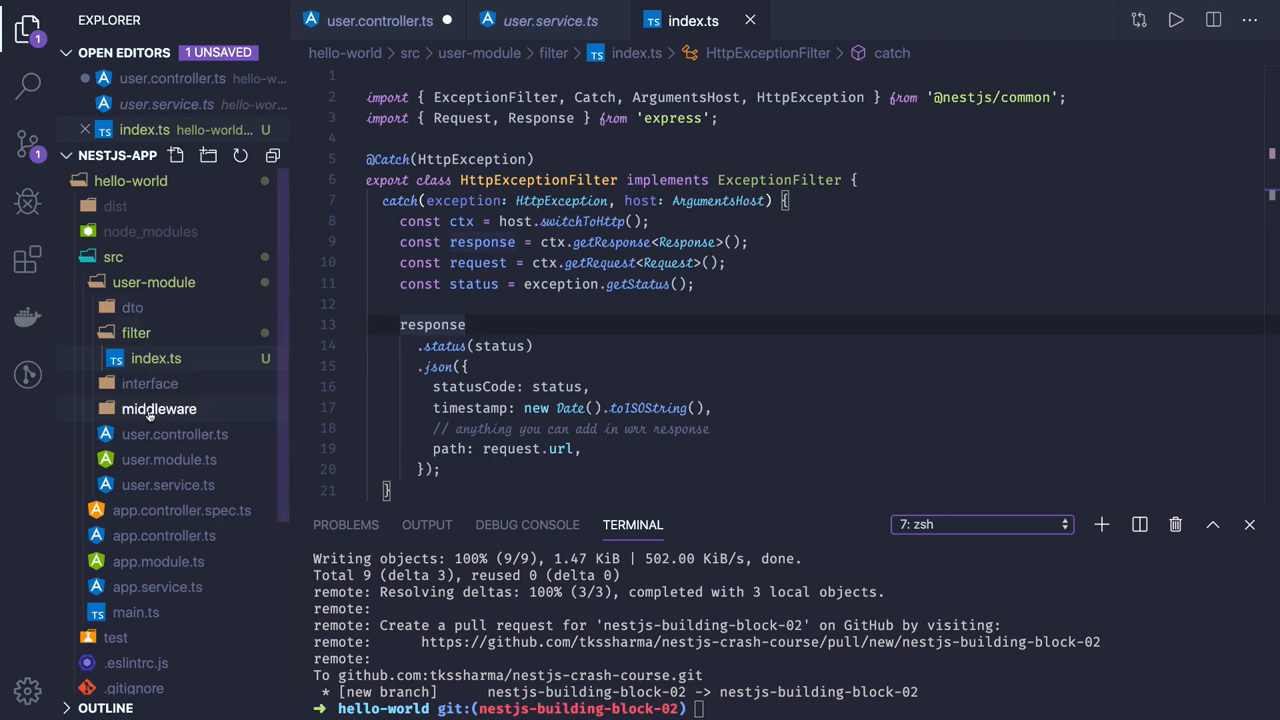
click(175, 434)
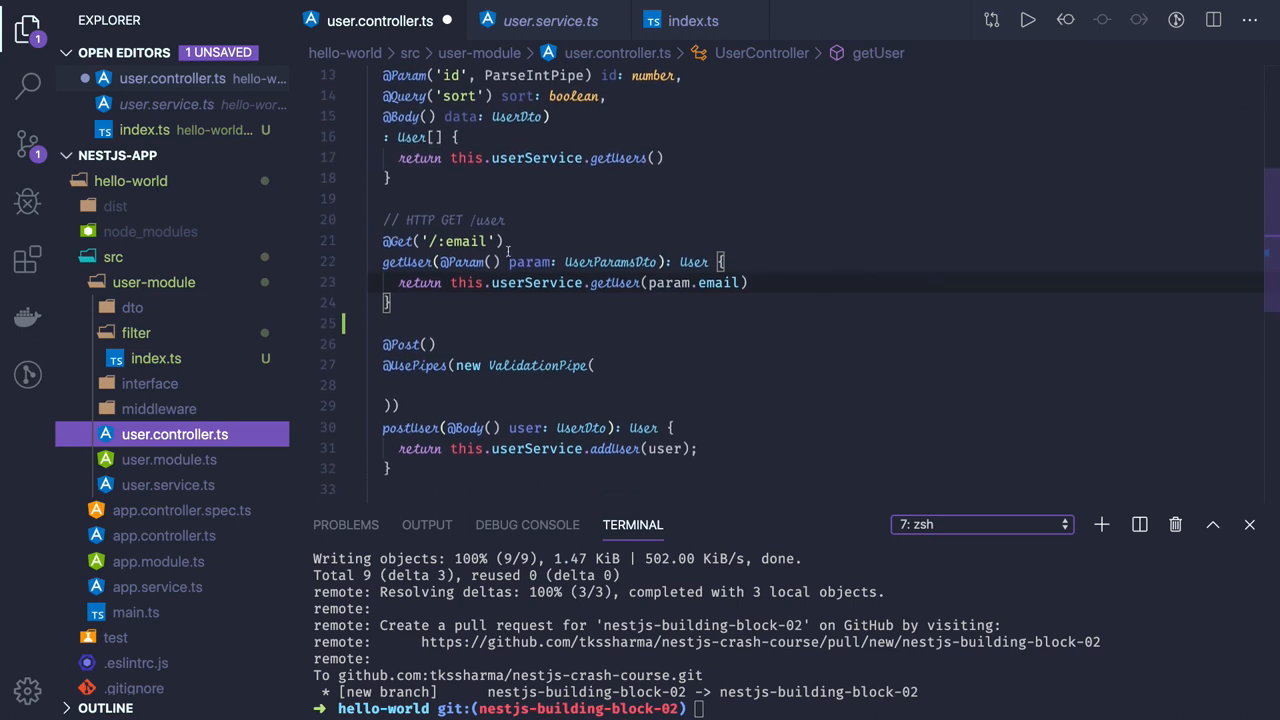
key(Enter)
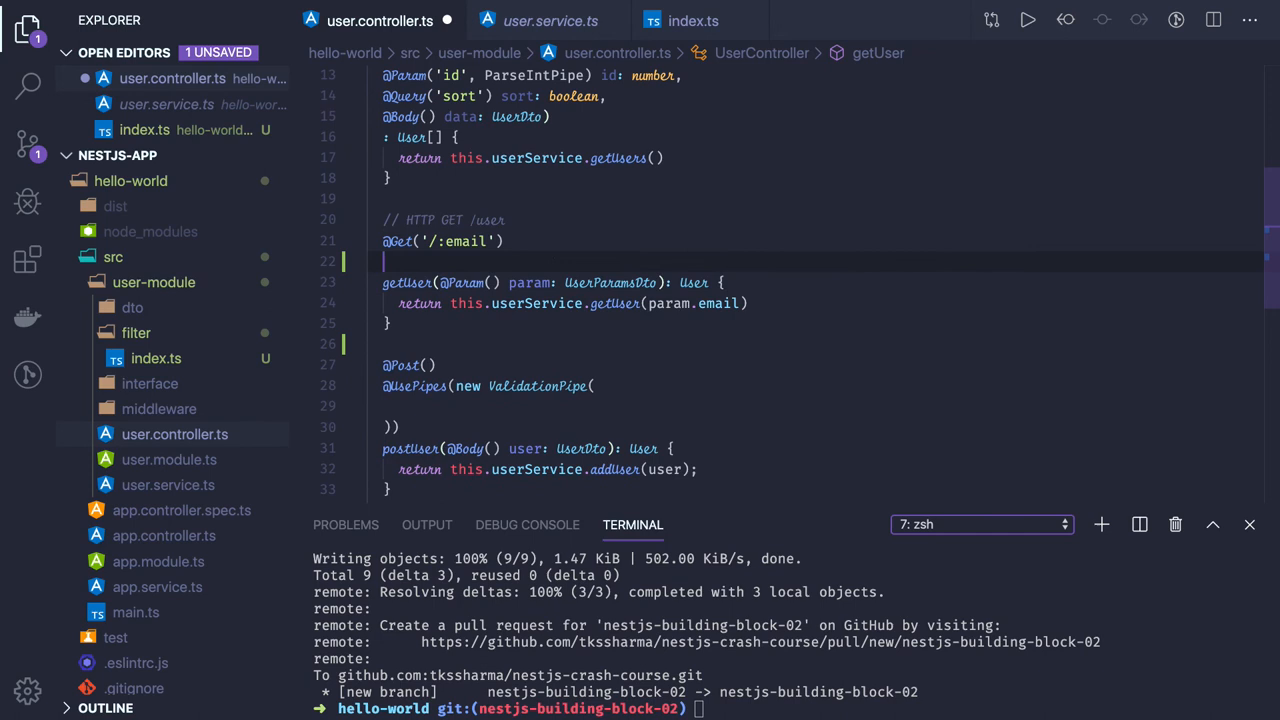
text(@UseFilters)
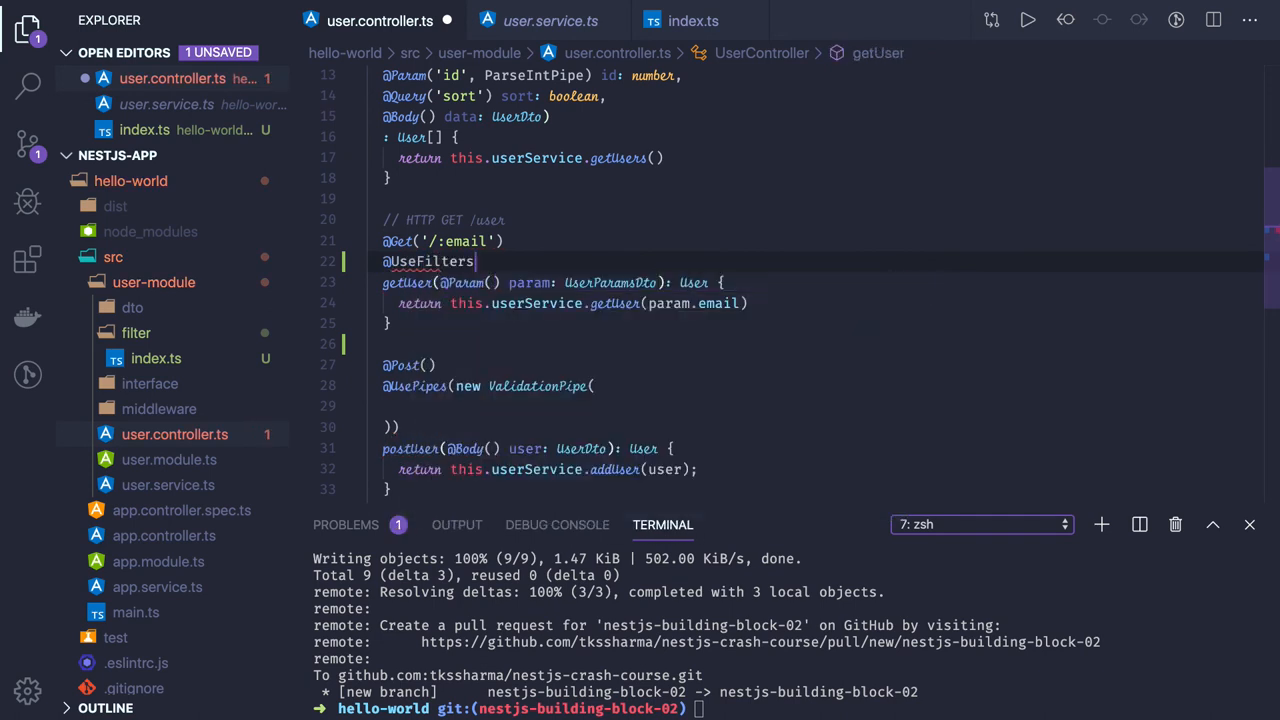
text(()
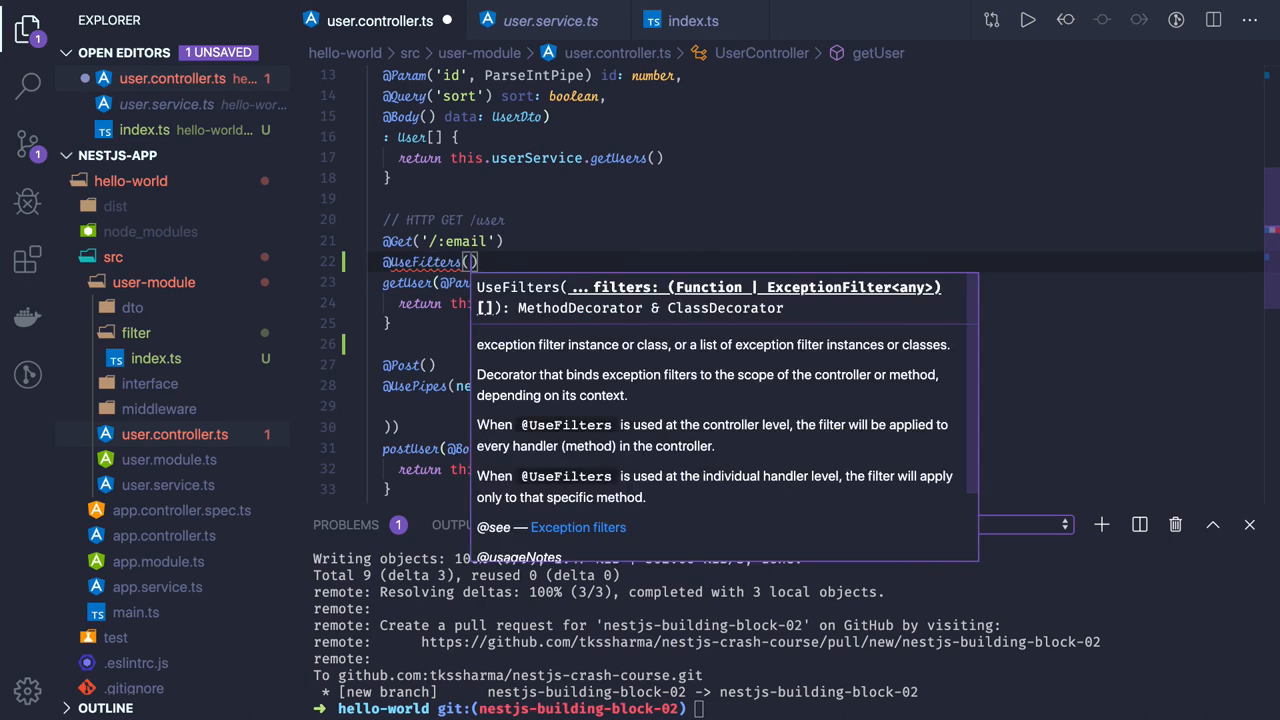
text(new)
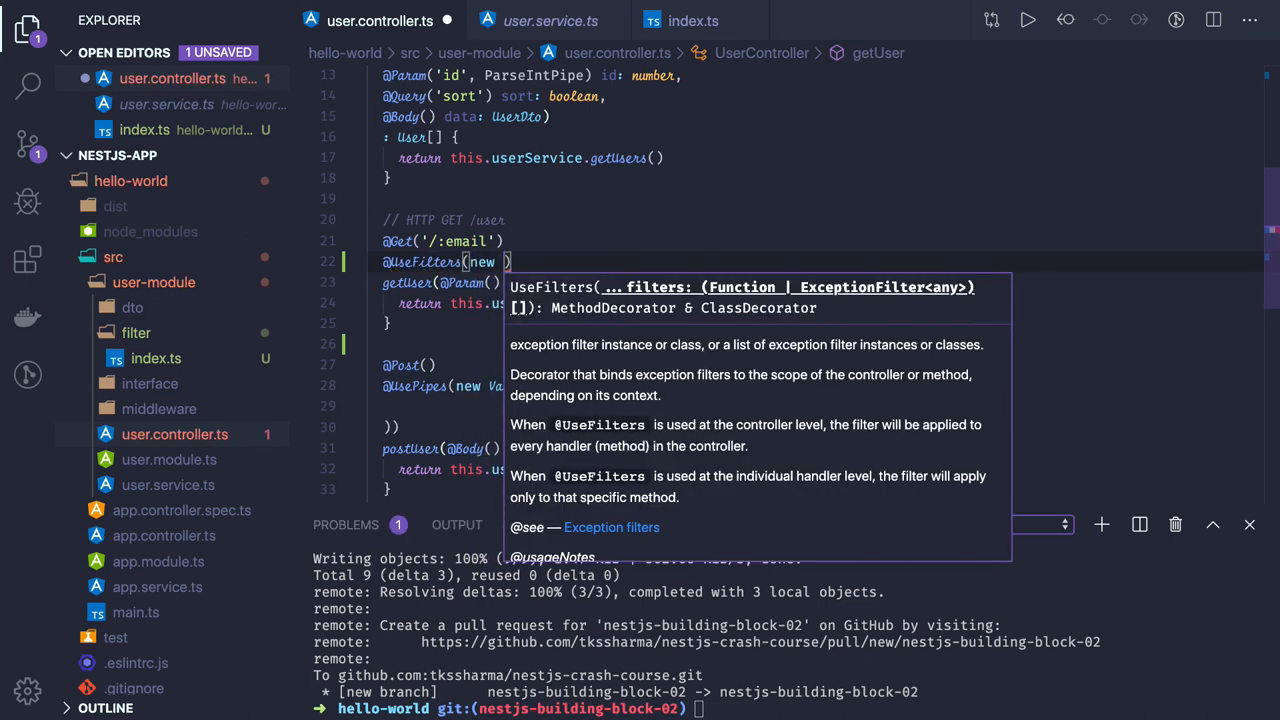
text(Http)
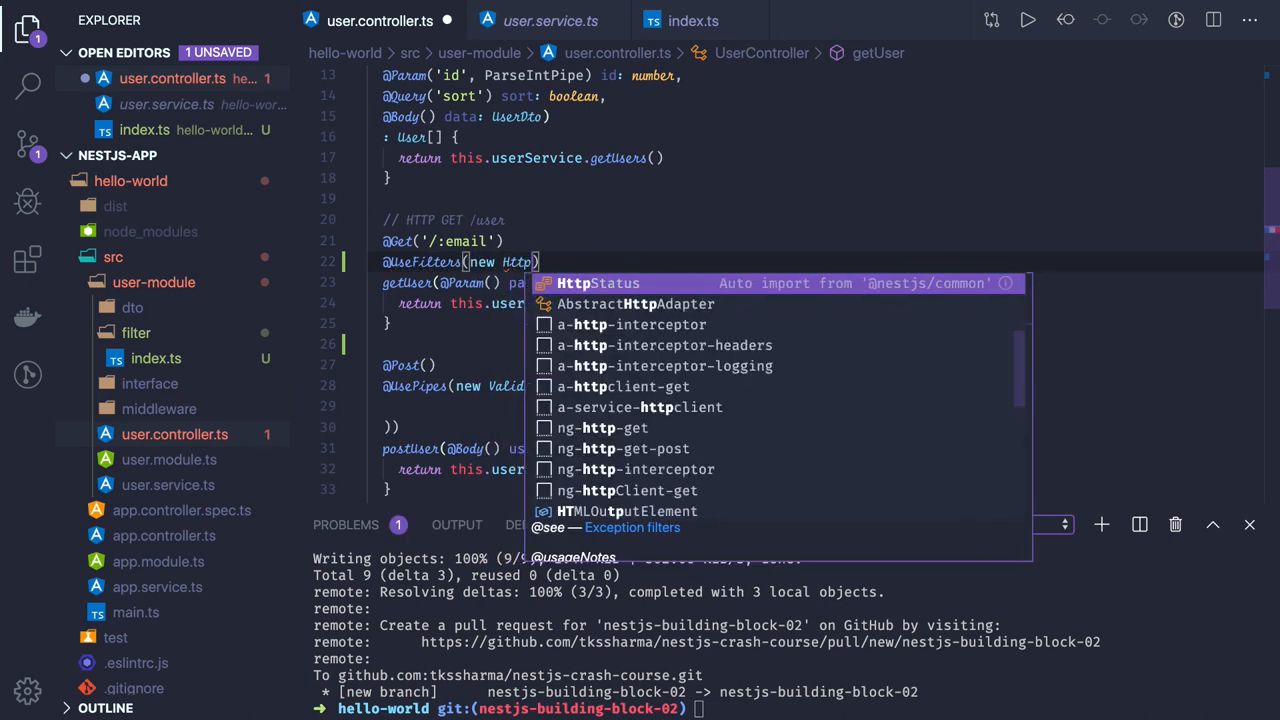
text(ExceptionFilter)
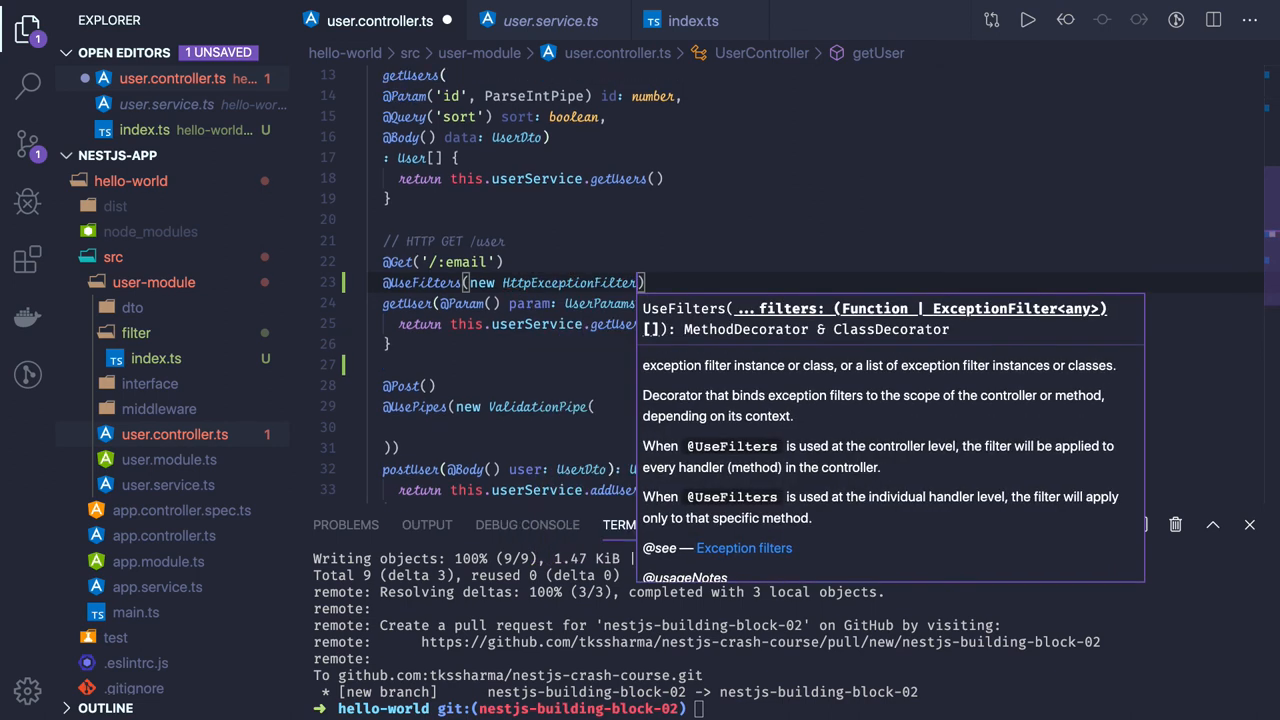
text(())
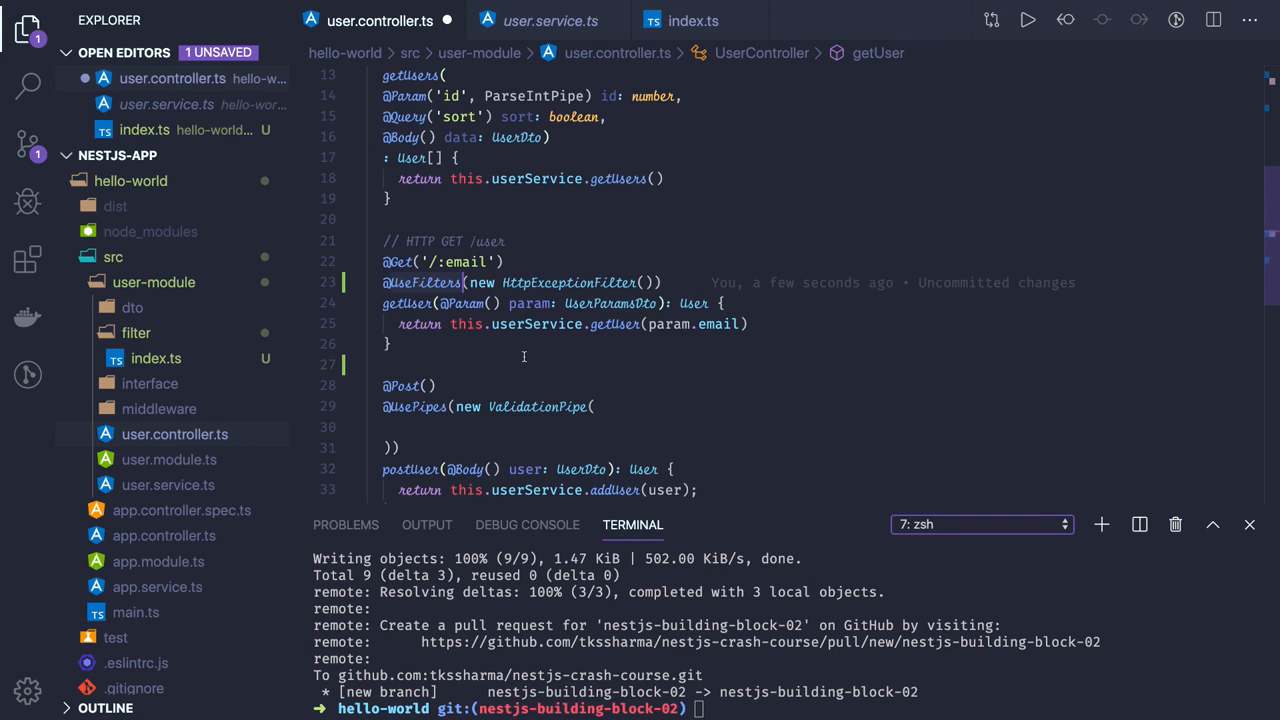
mouse_move(615, 323)
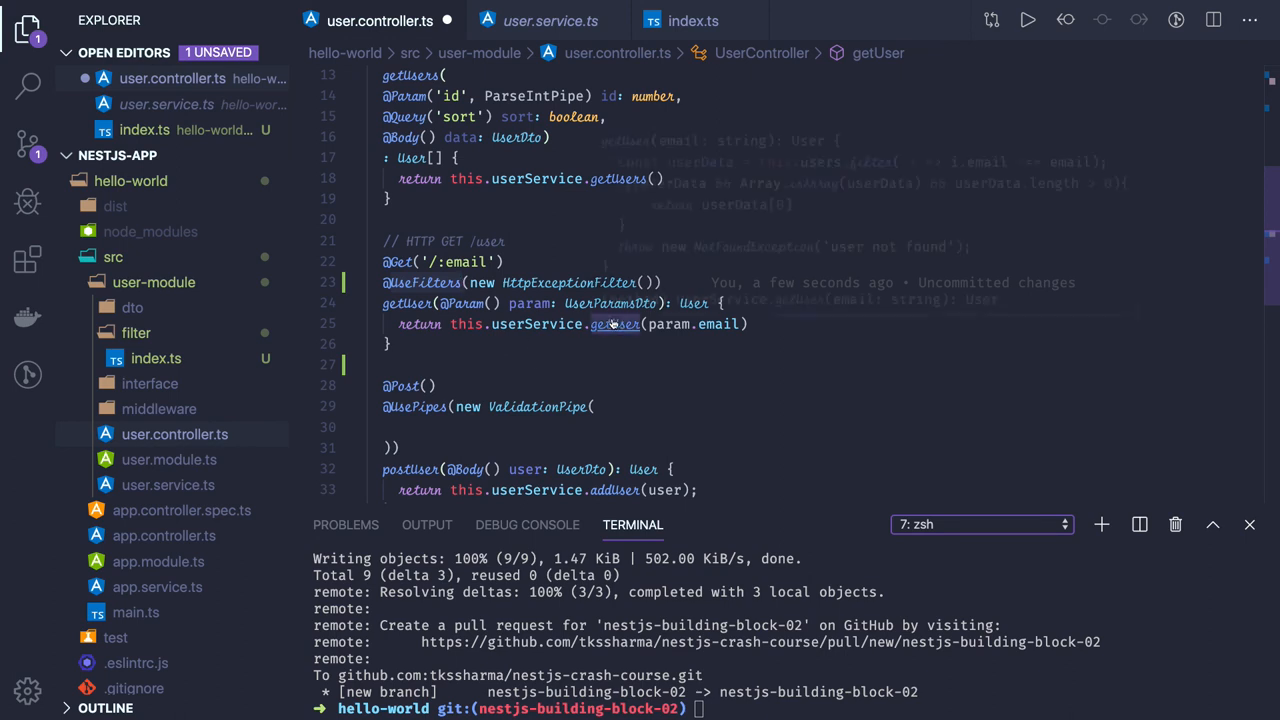
mouse_move(614, 323)
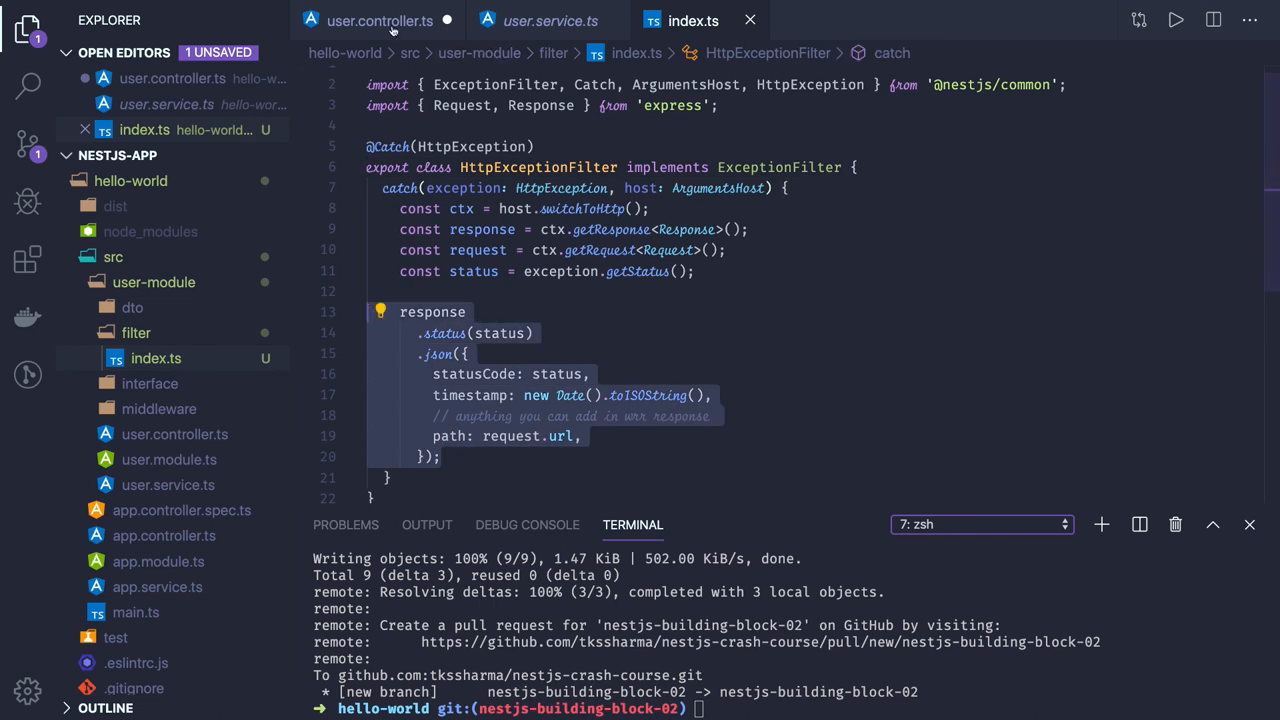
click(380, 20)
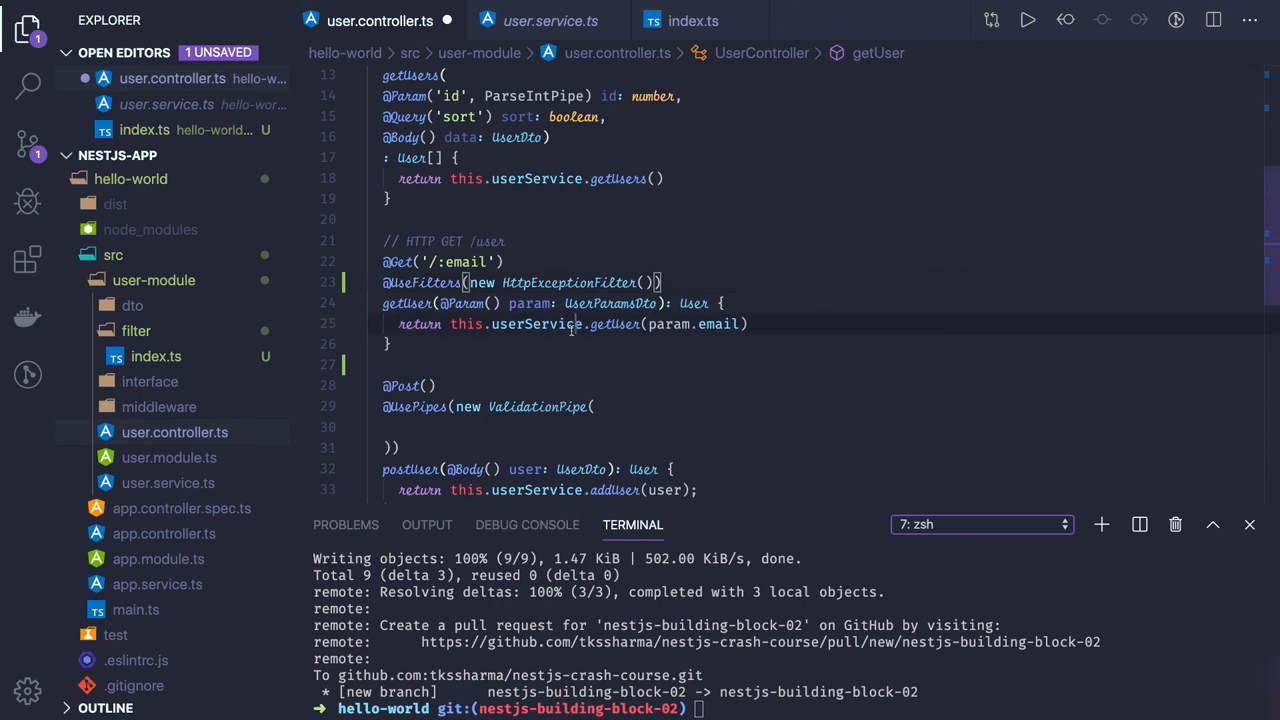
mouse_move(570, 323)
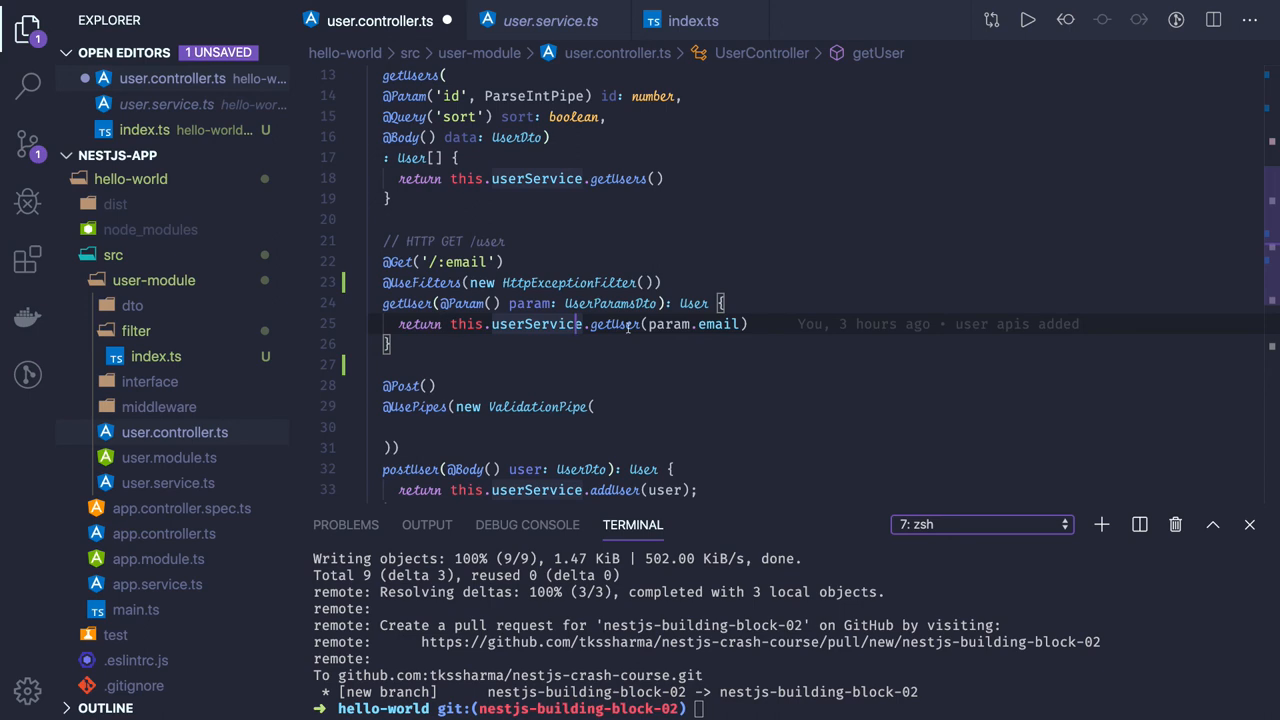
mouse_move(614, 323)
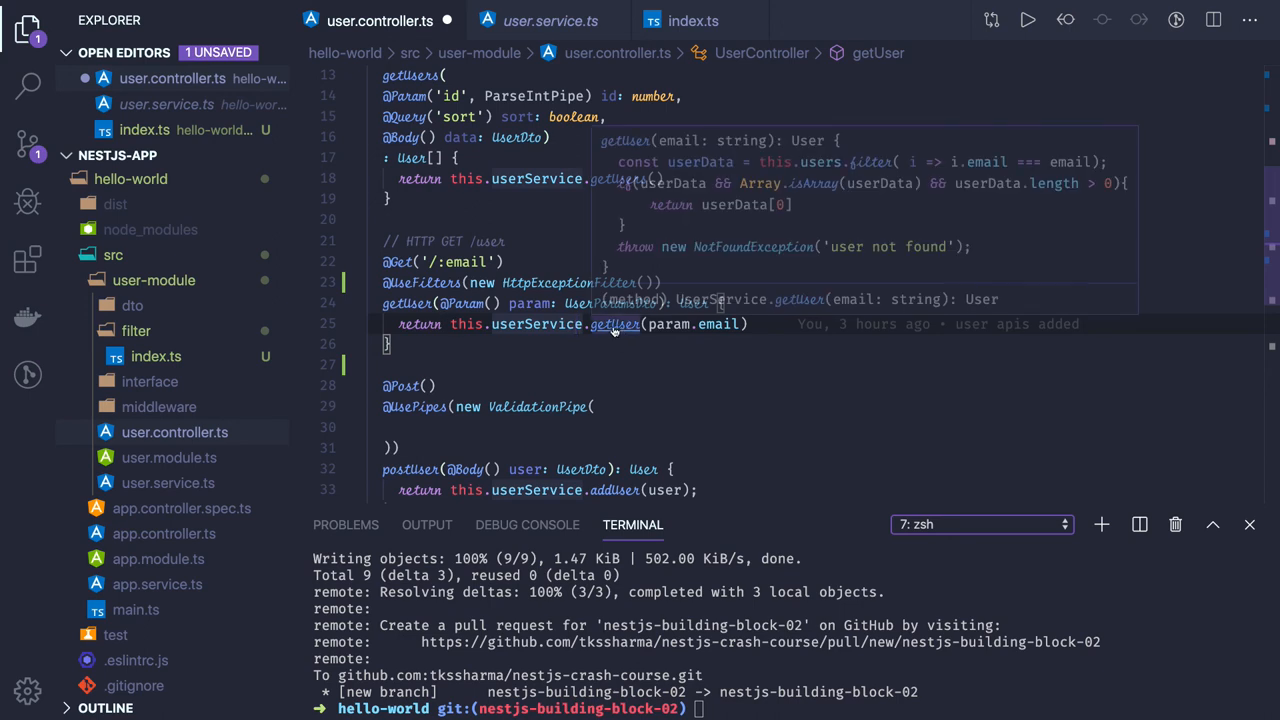
Step: Make UserService.getUser async, returning Promise.resolve(userData[0]) as Promise<User>, and save
click(550, 20)
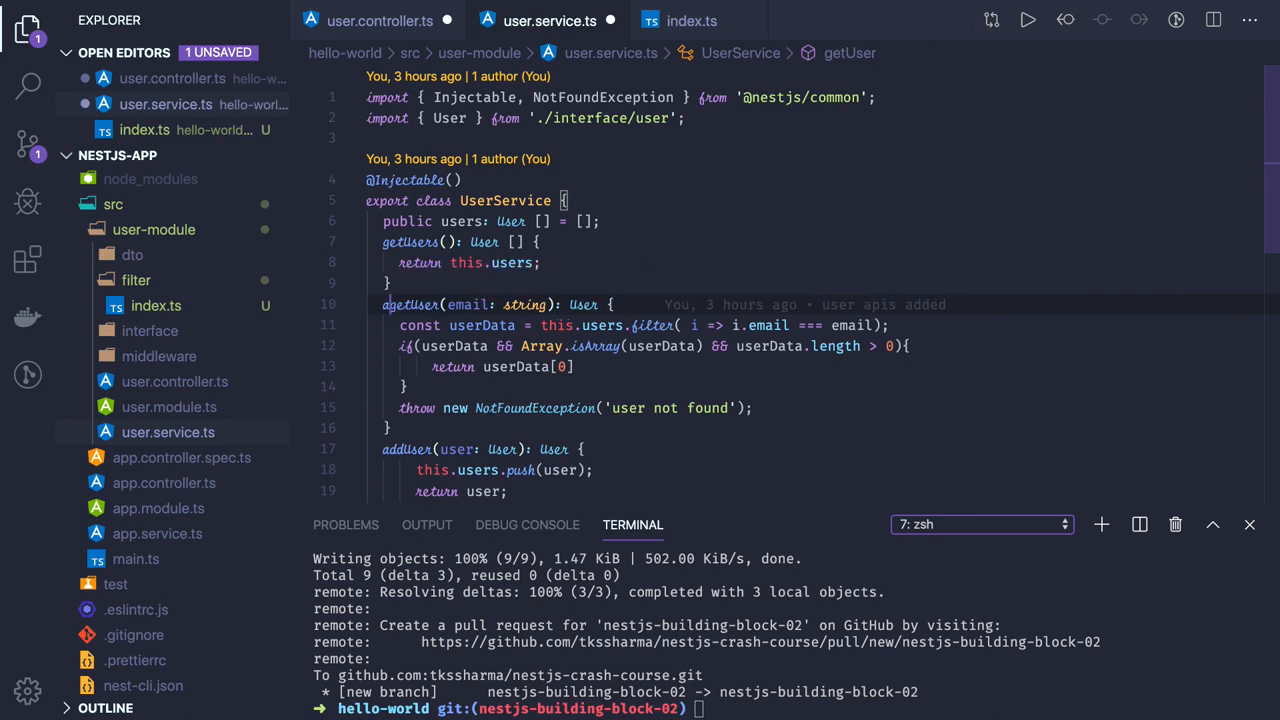
text(async)
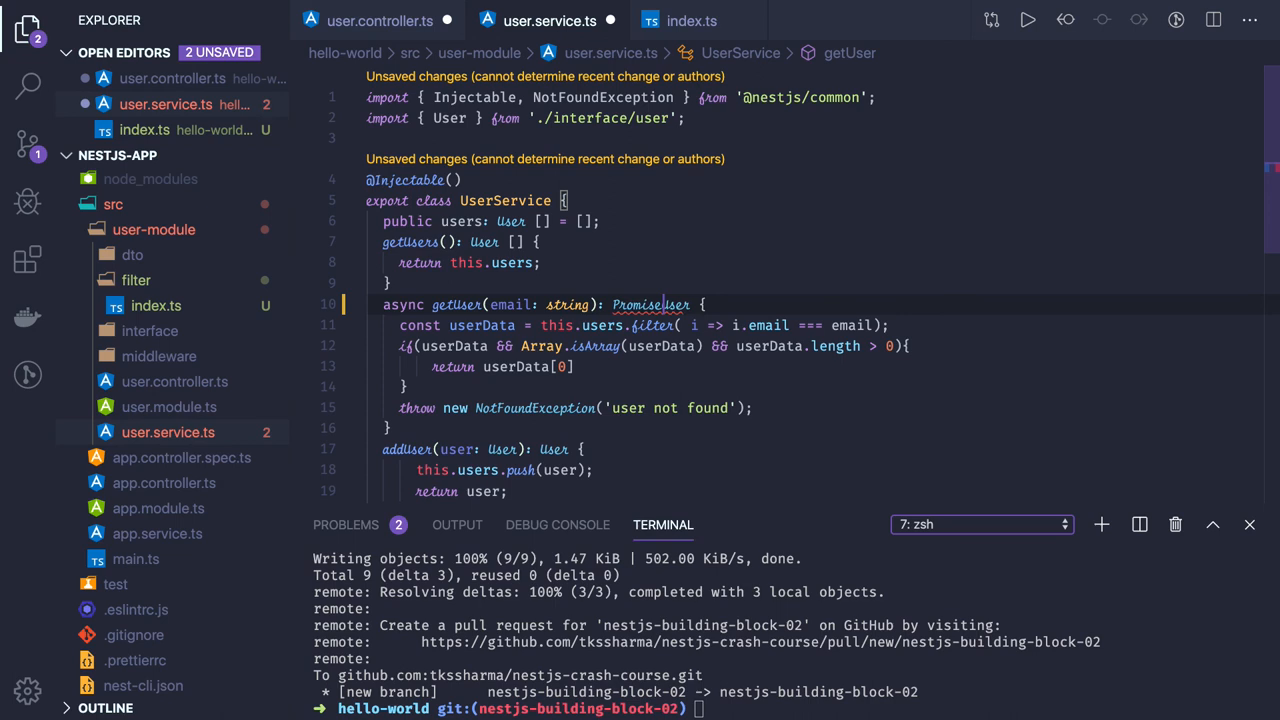
mouse_move(651, 305)
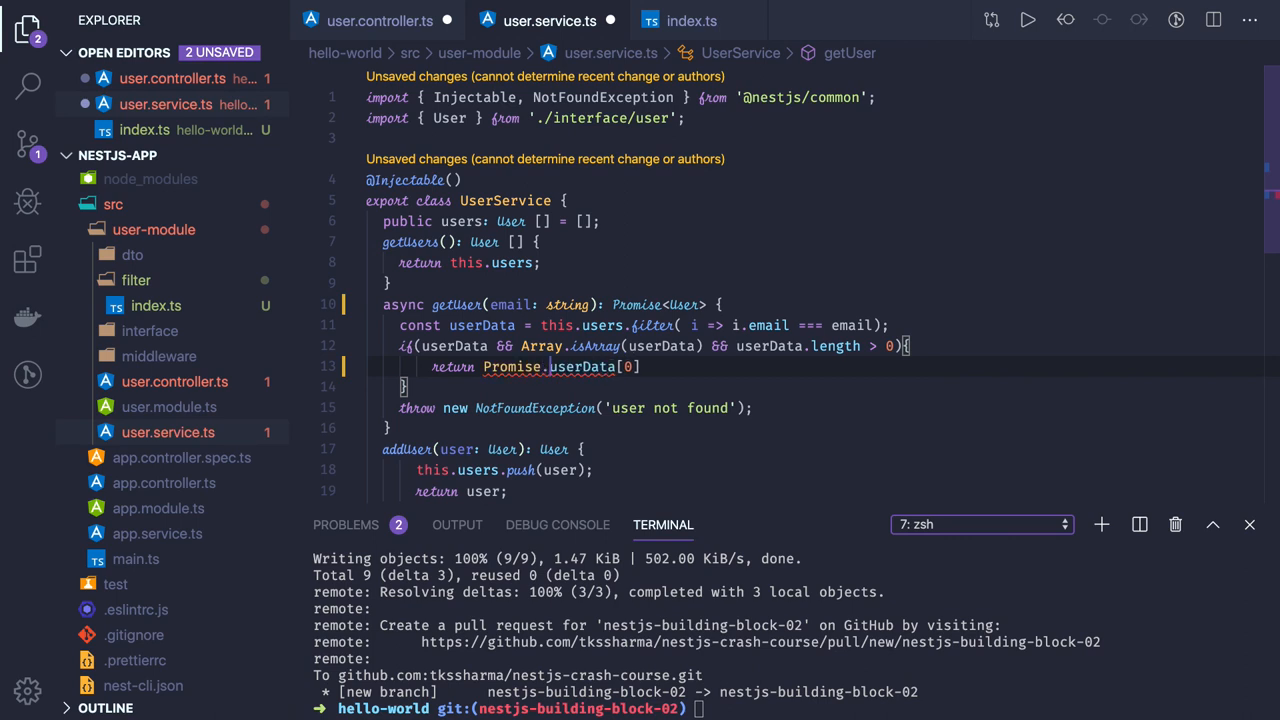
text(resolve()
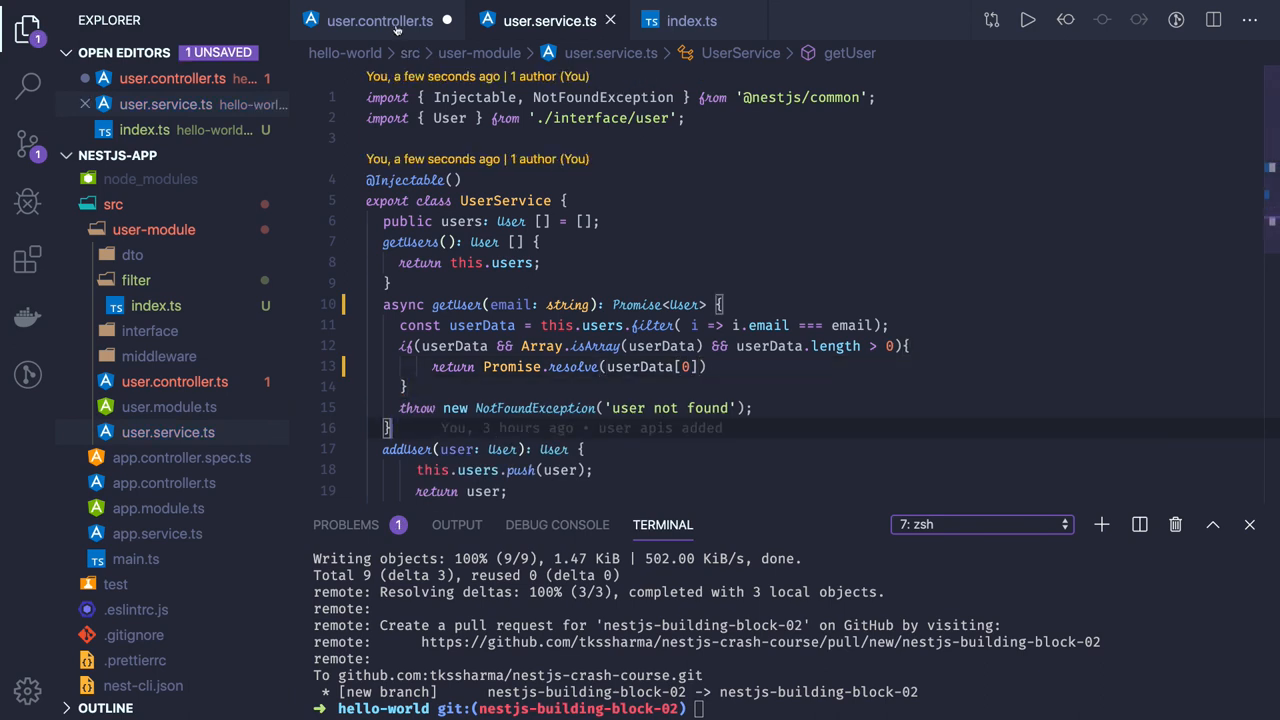
Step: Wrap the awaited service call in try, with catch(err) throwing new BadRequestException('test')
click(380, 20)
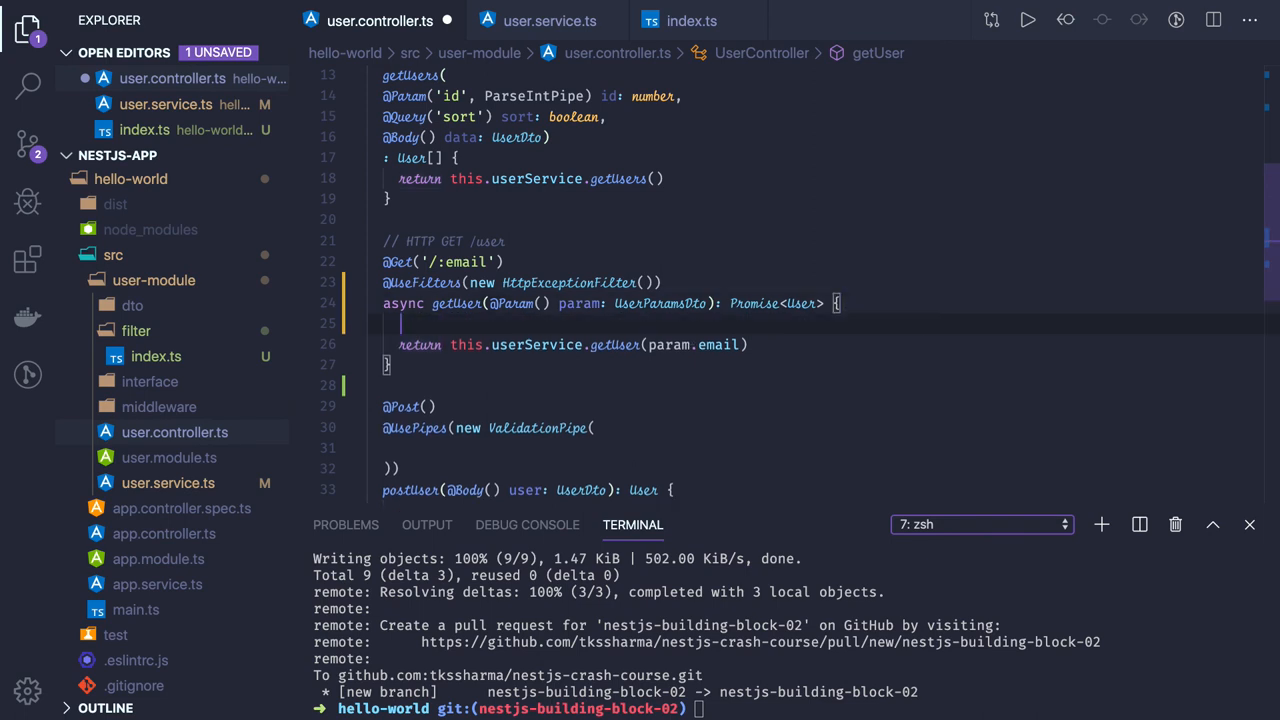
text(try {})
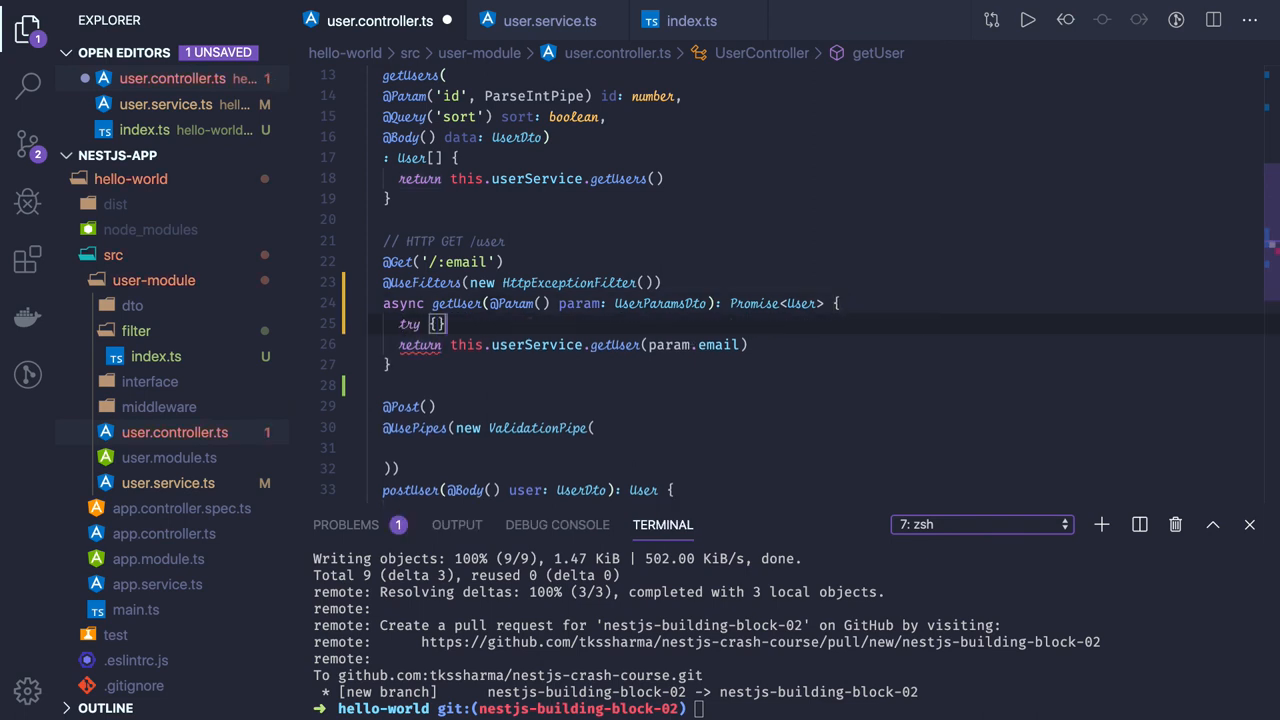
text(a)
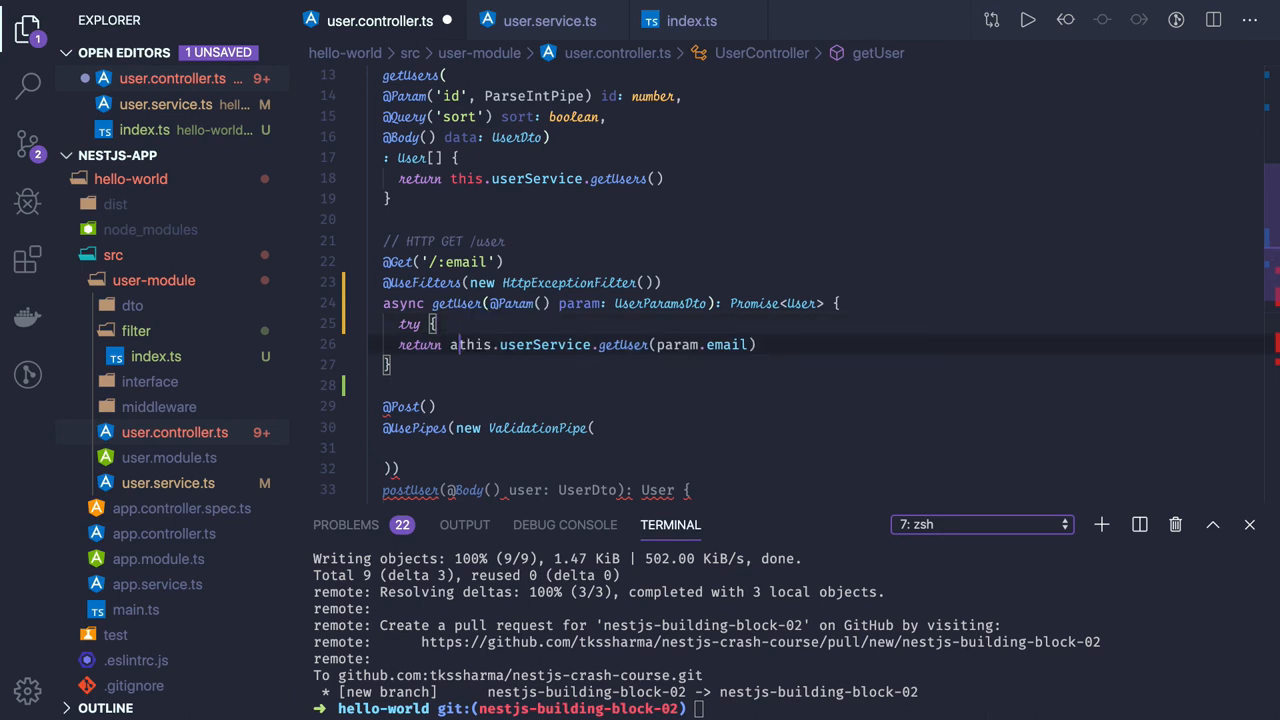
text(wait)
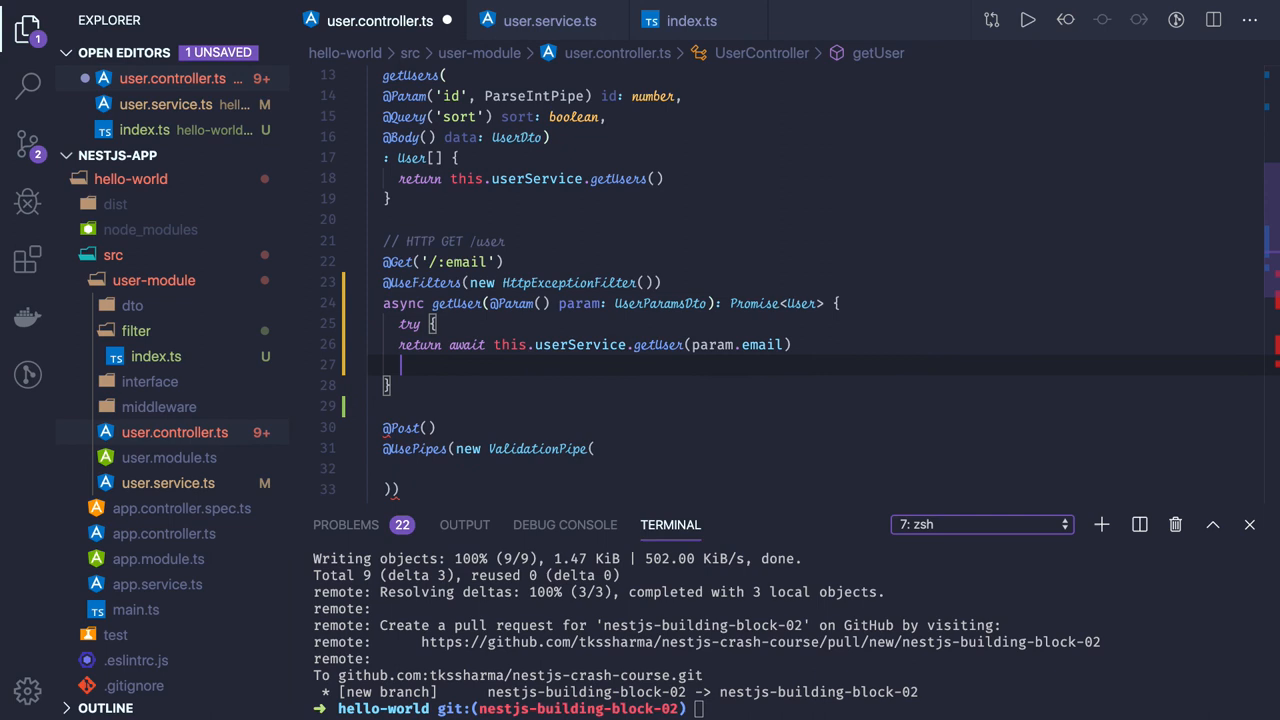
text(catch())
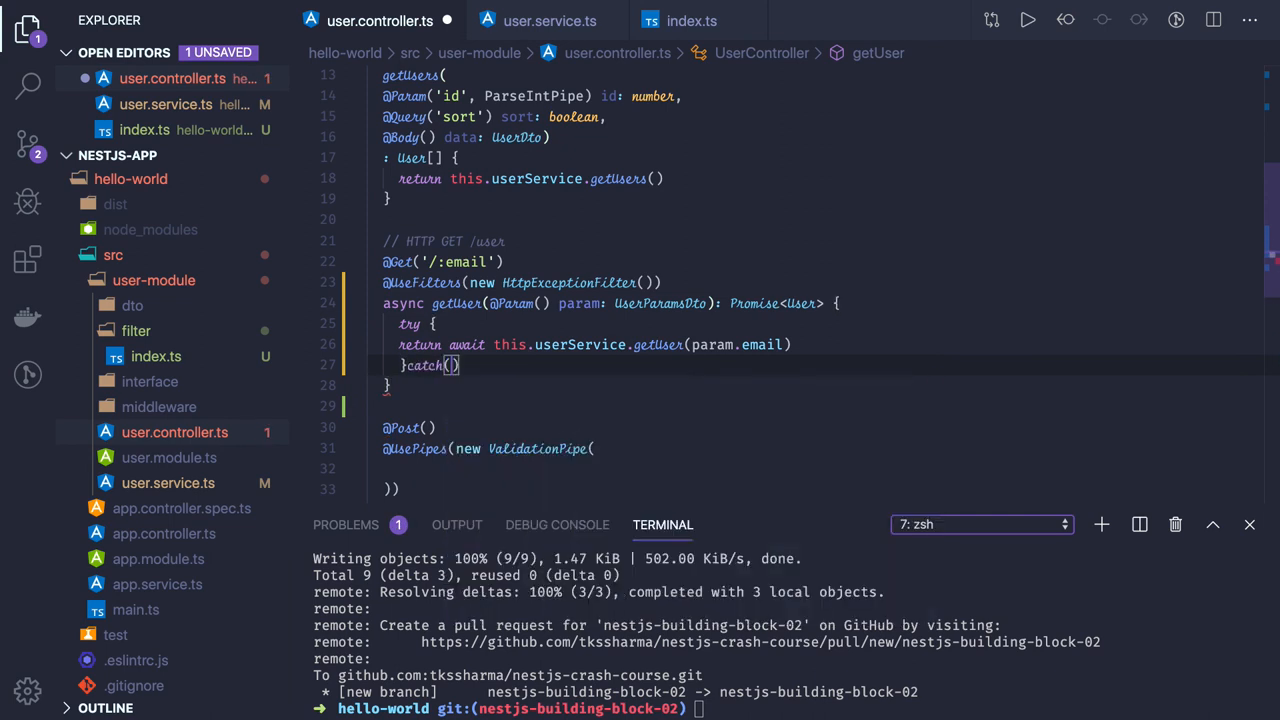
text(err)
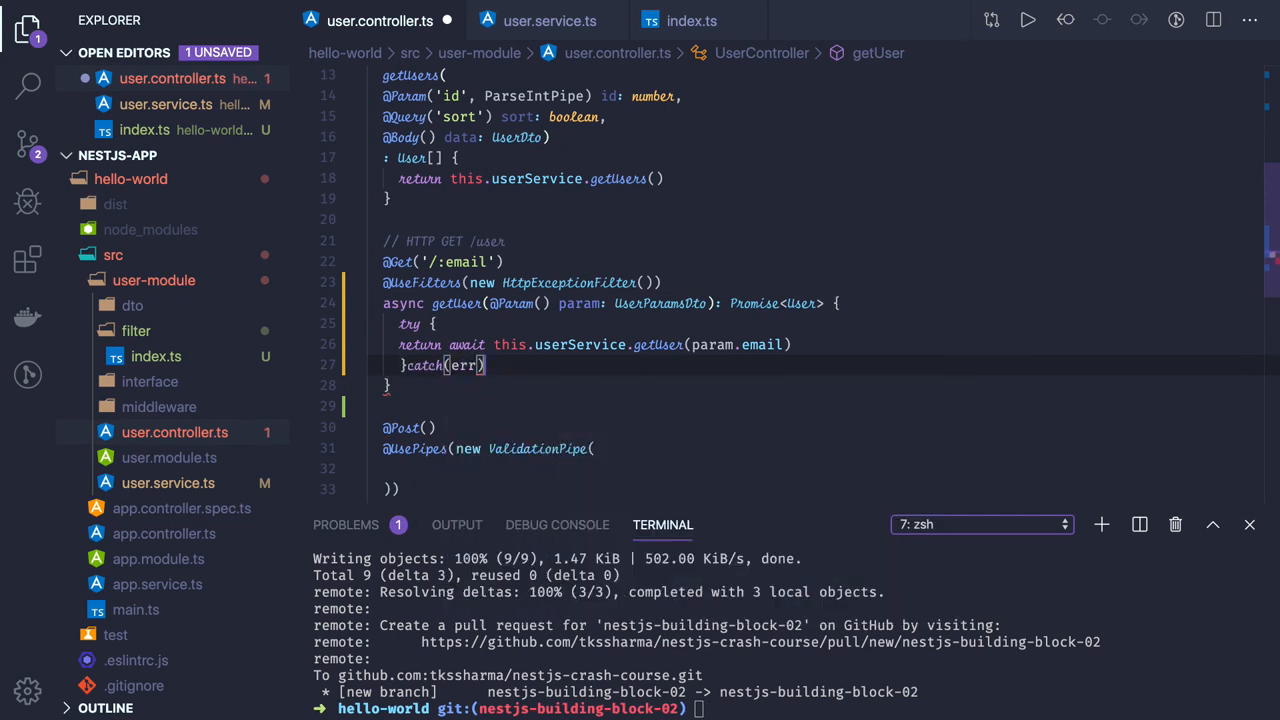
text(throw new)
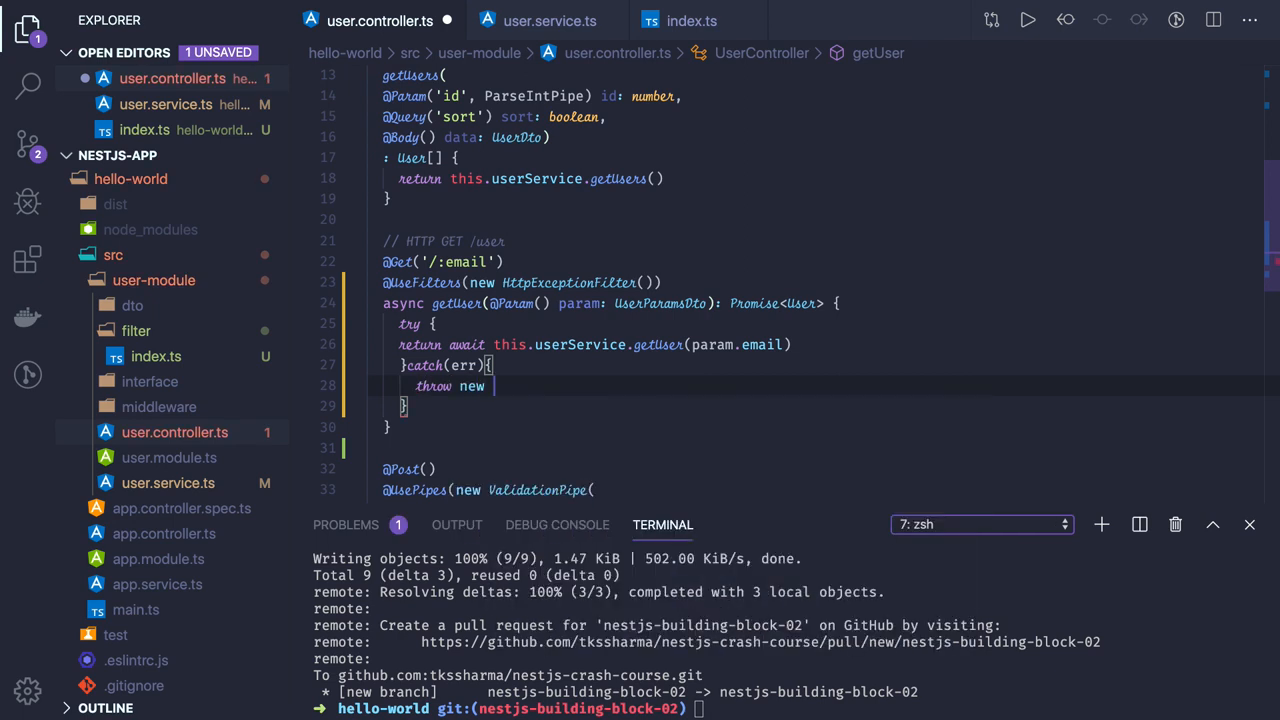
text(BadRequestException('test)
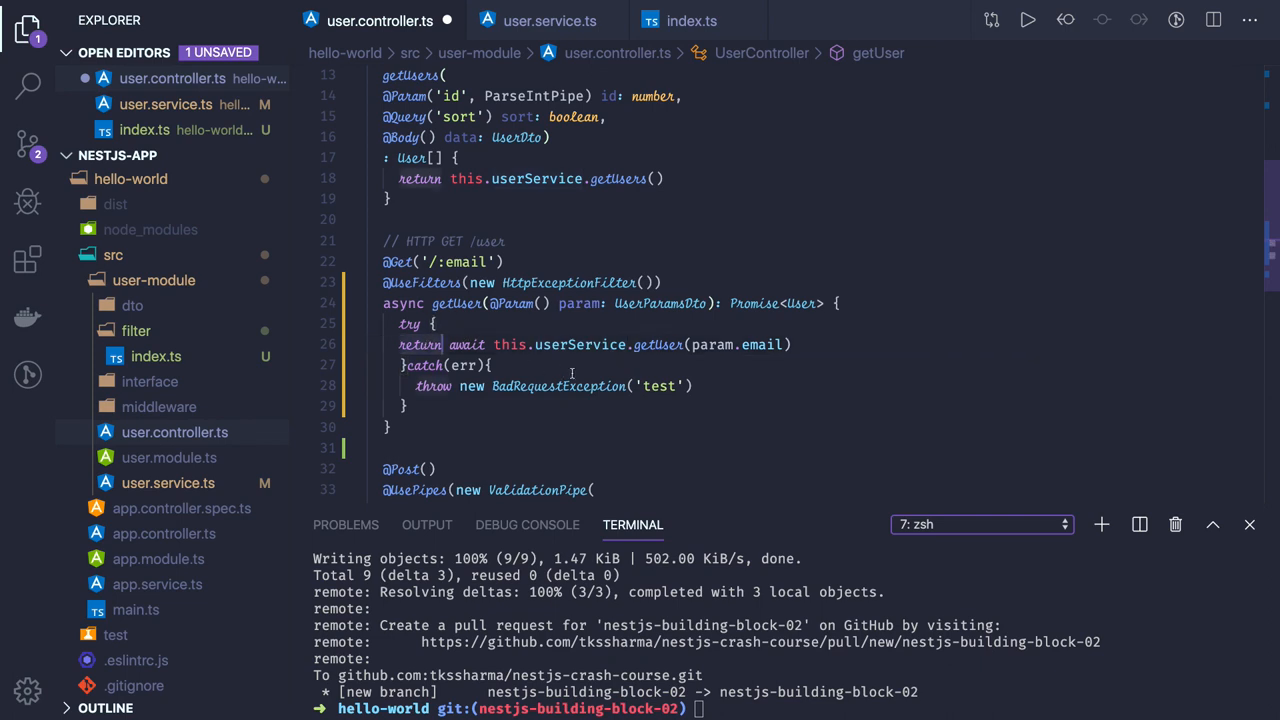
mouse_move(558, 386)
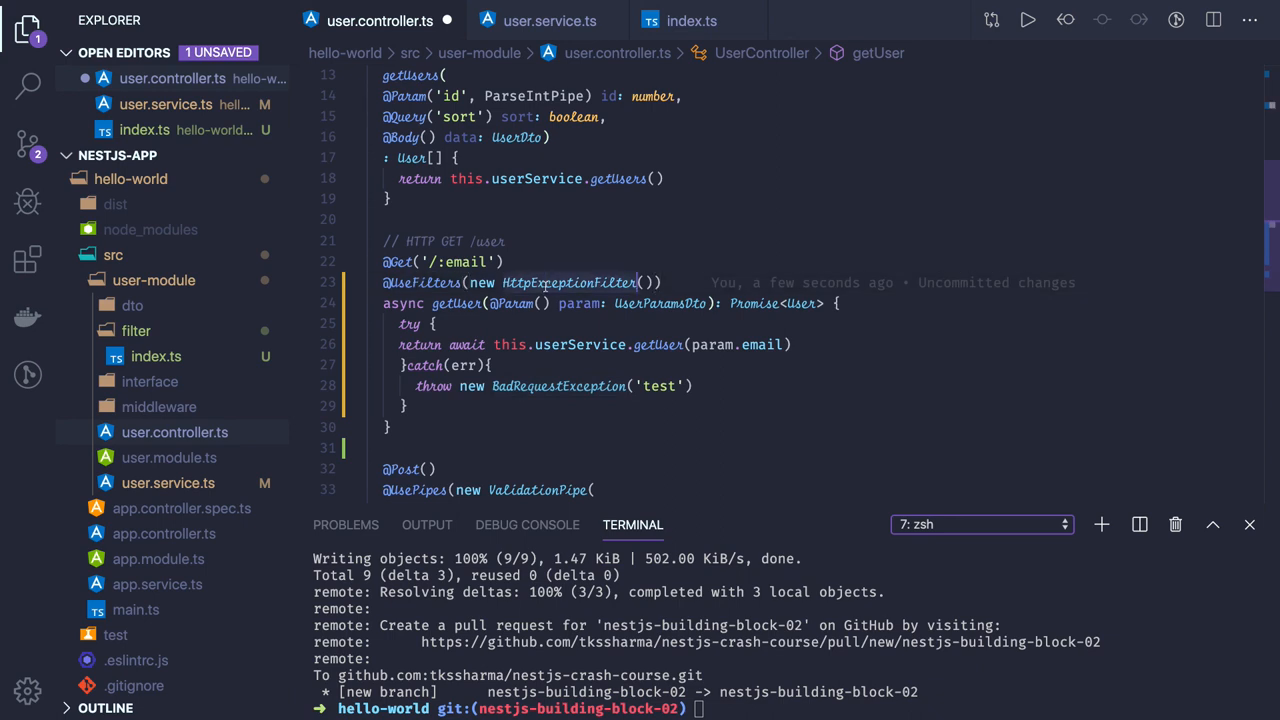
mouse_move(491, 387)
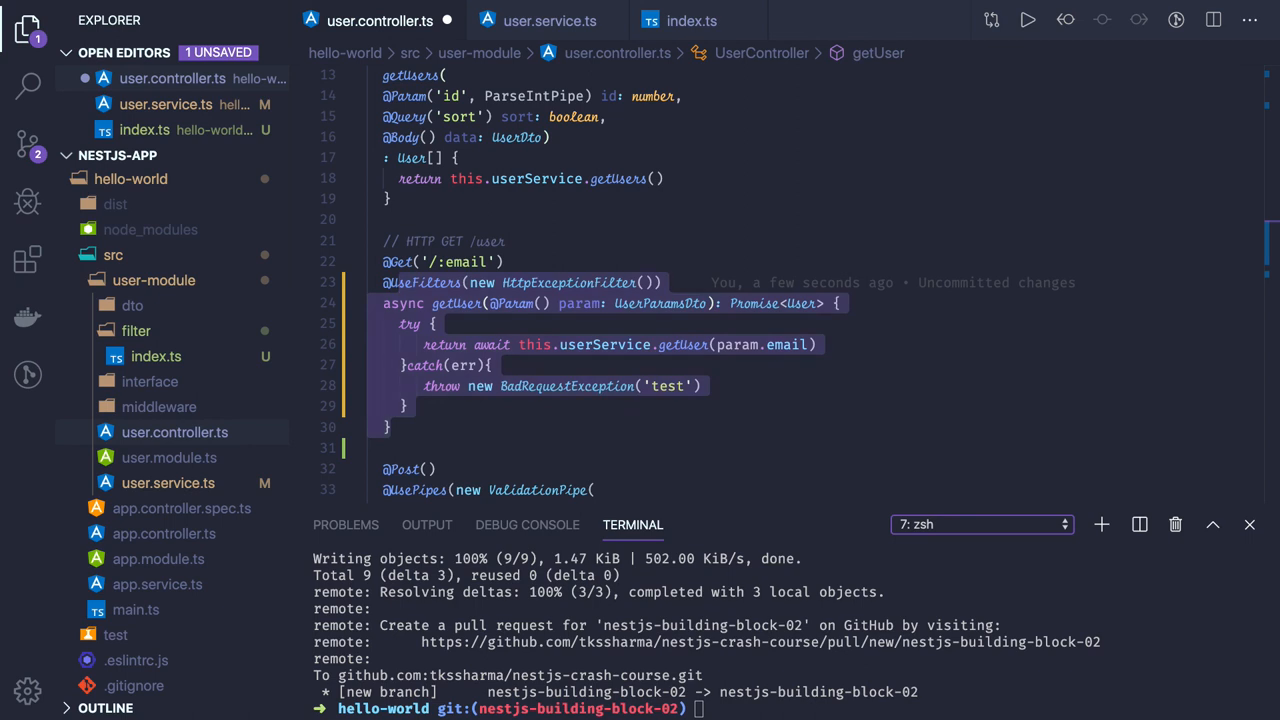
mouse_move(185, 562)
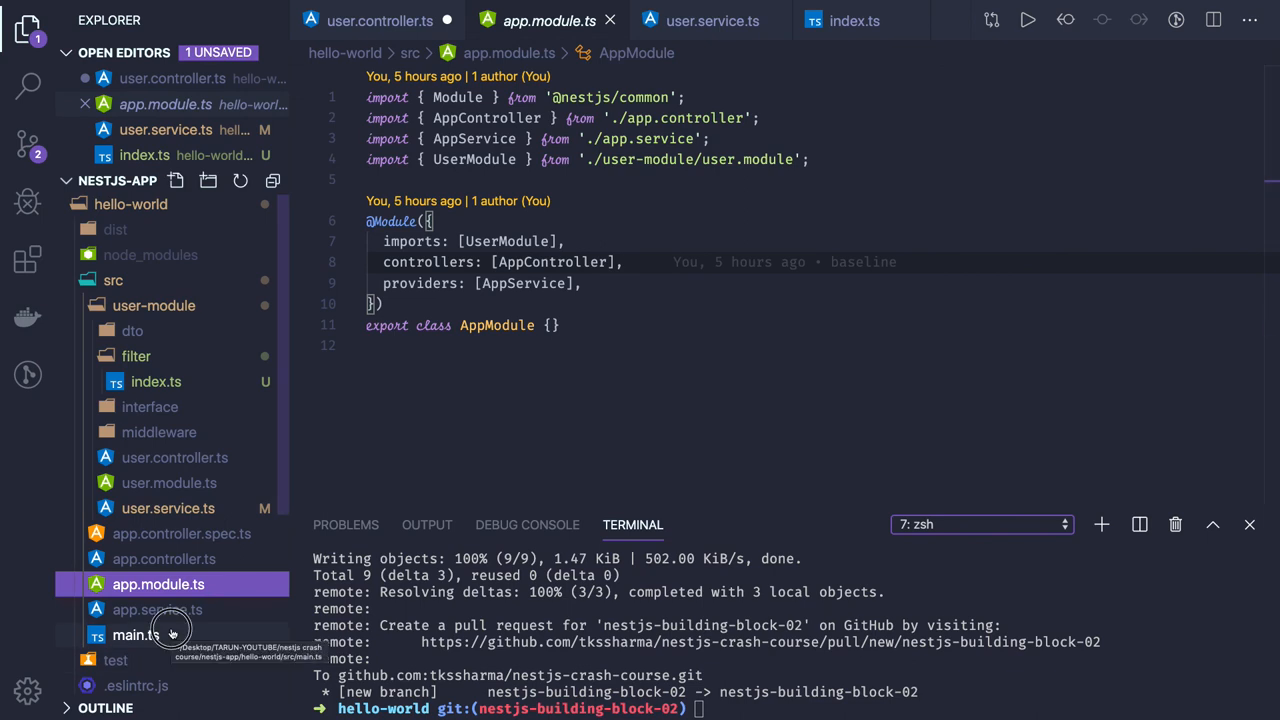
Step: Add app.useGlobalFilters(new HttpExceptionFilter()); below useGlobalPipes in main.ts
click(135, 634)
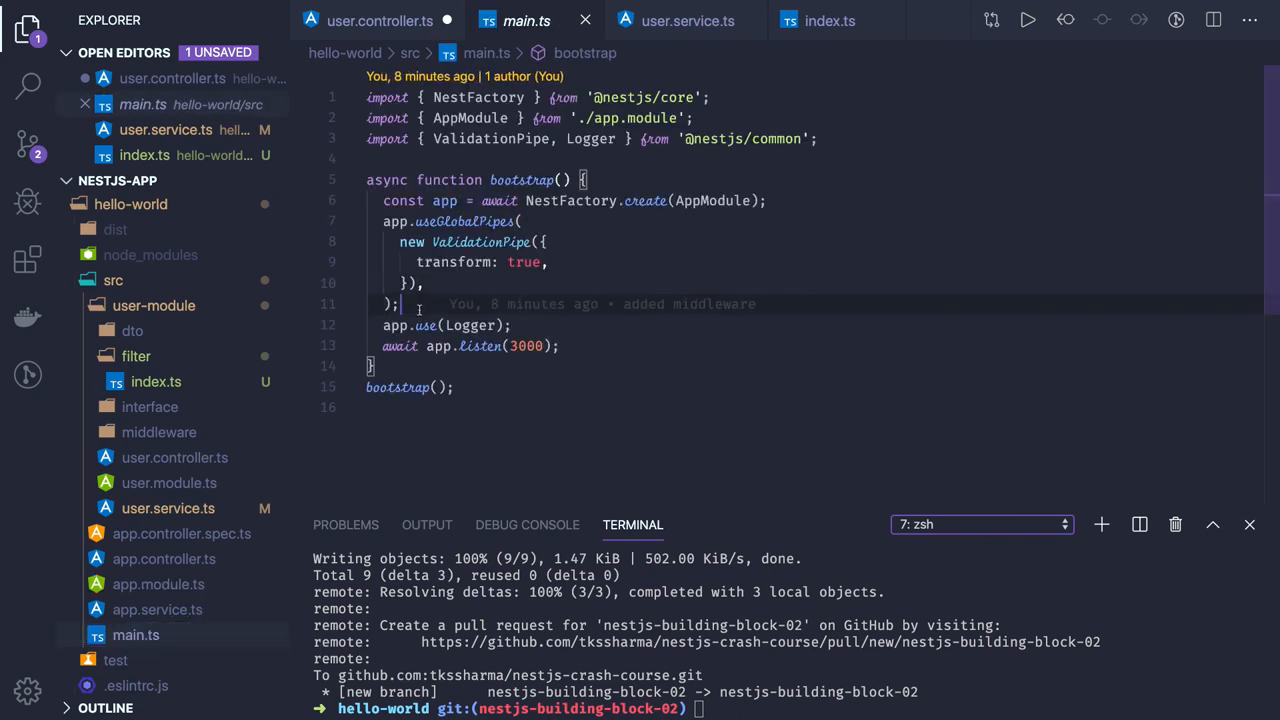
text(app.useGlobalFilters(new HttpExceptionFilter());)
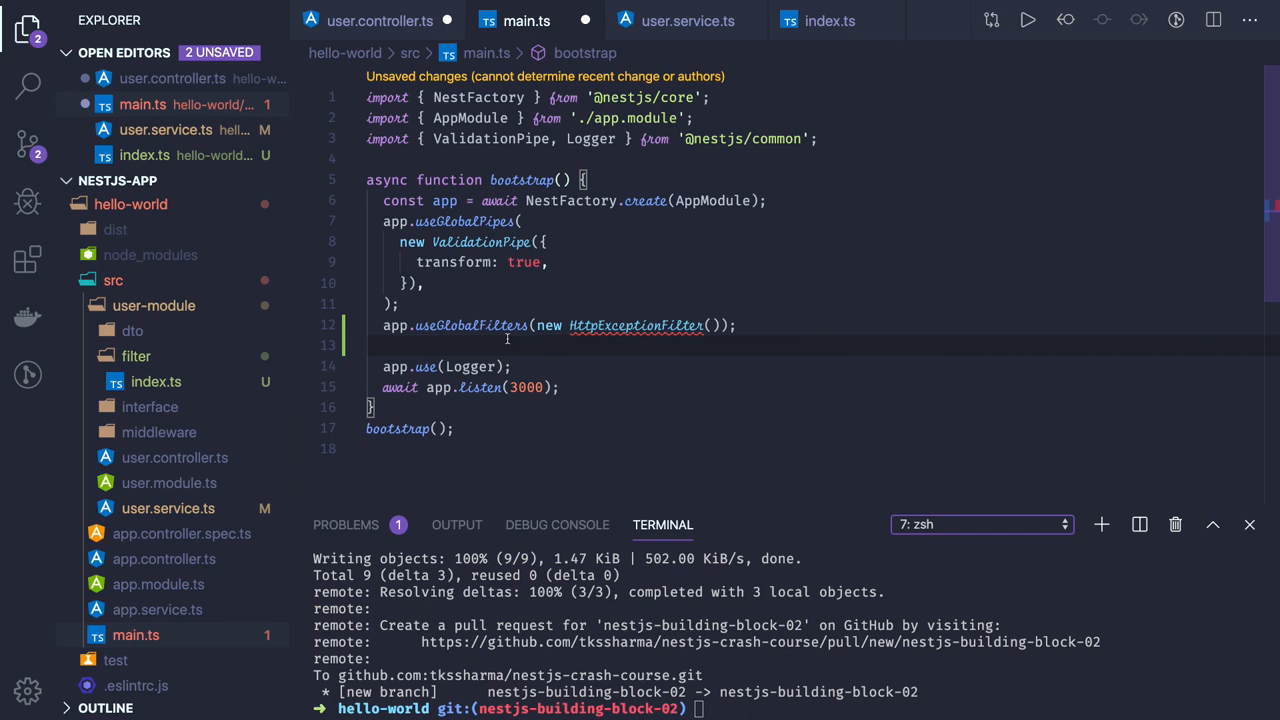